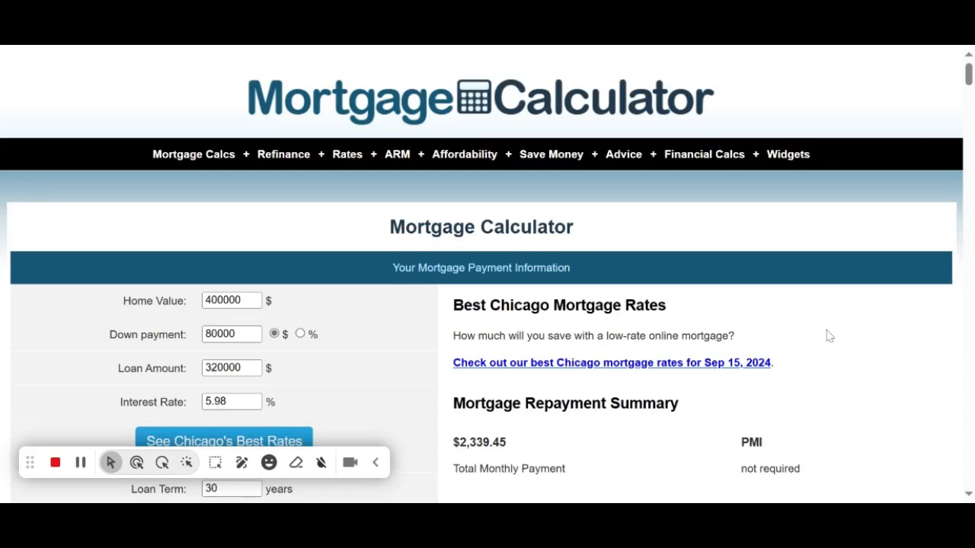
scroll(down, 3)
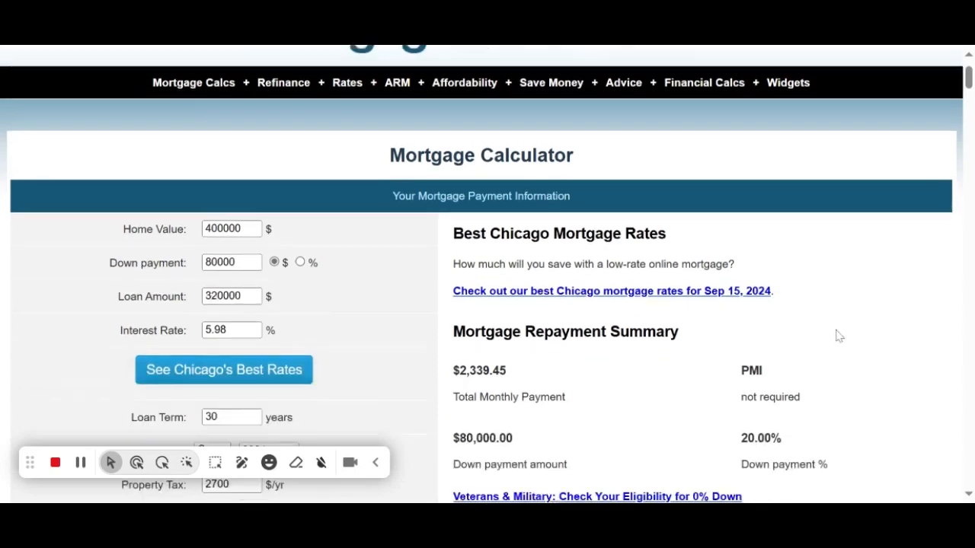
scroll(down, 3)
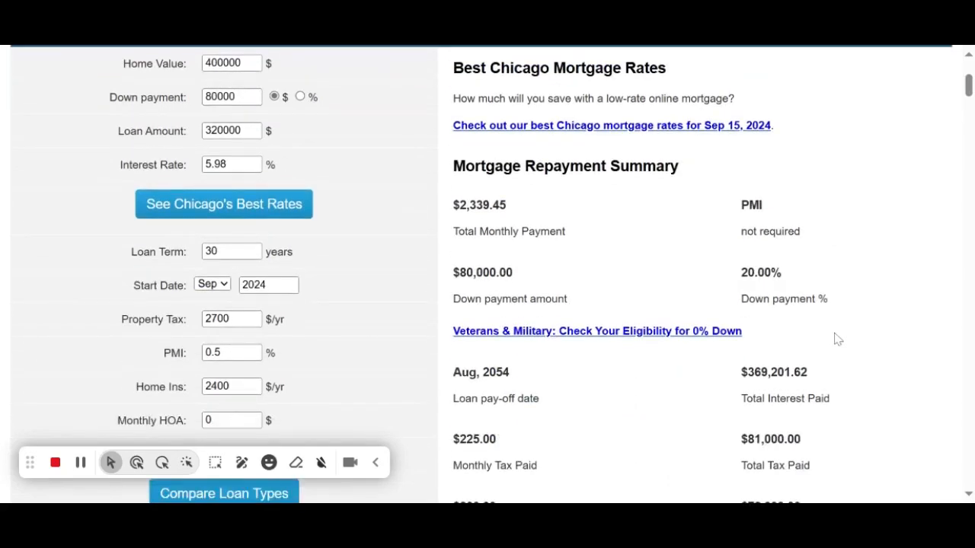
mouse_move(859, 292)
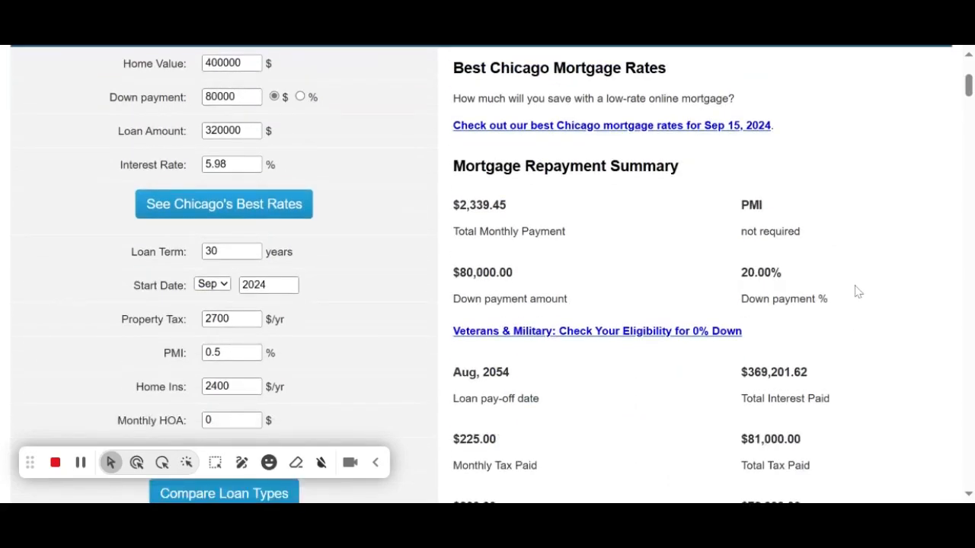
mouse_move(871, 276)
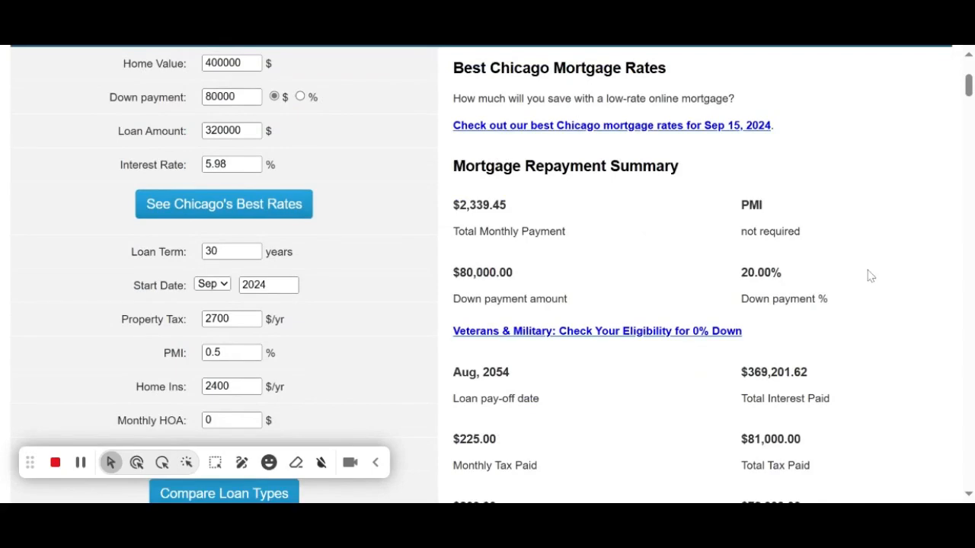
scroll(up, 3)
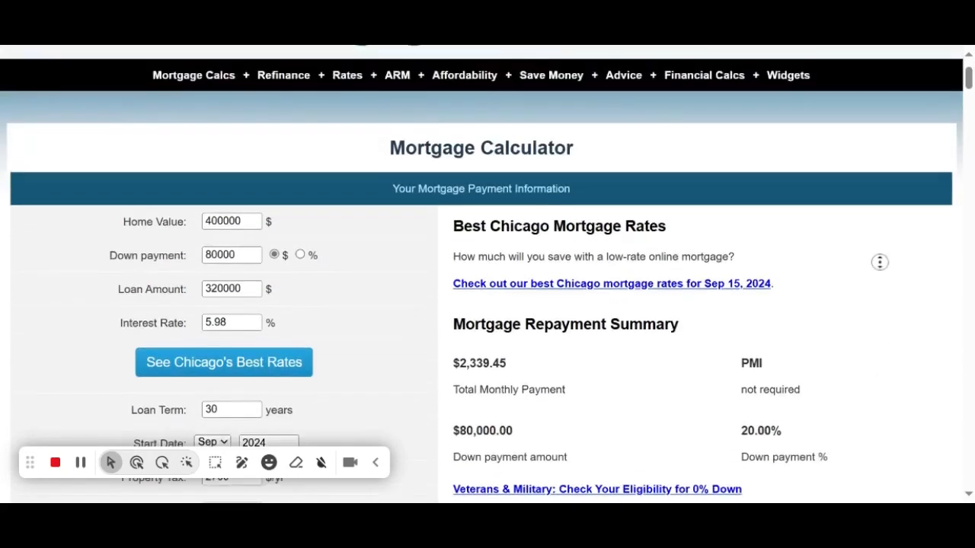
scroll(up, 3)
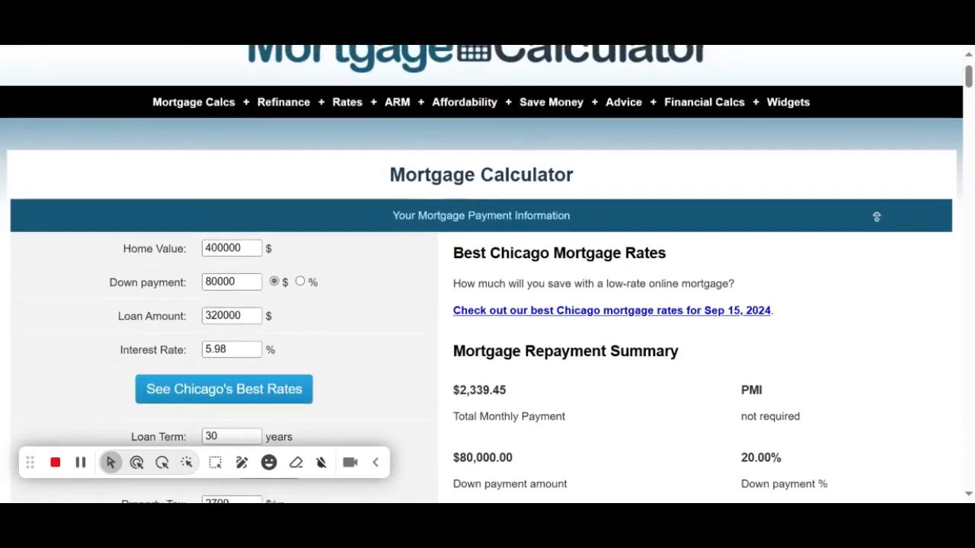
scroll(up, 3)
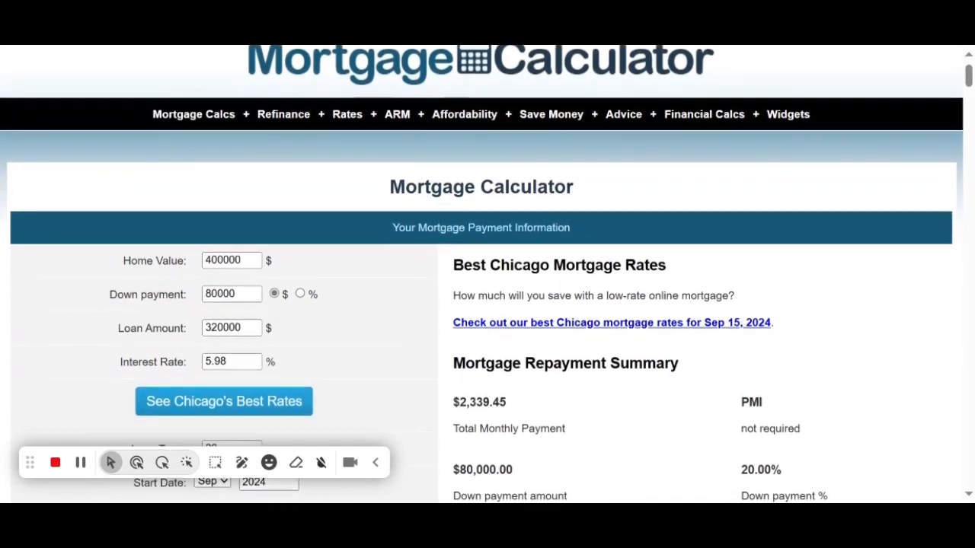
scroll(down, 3)
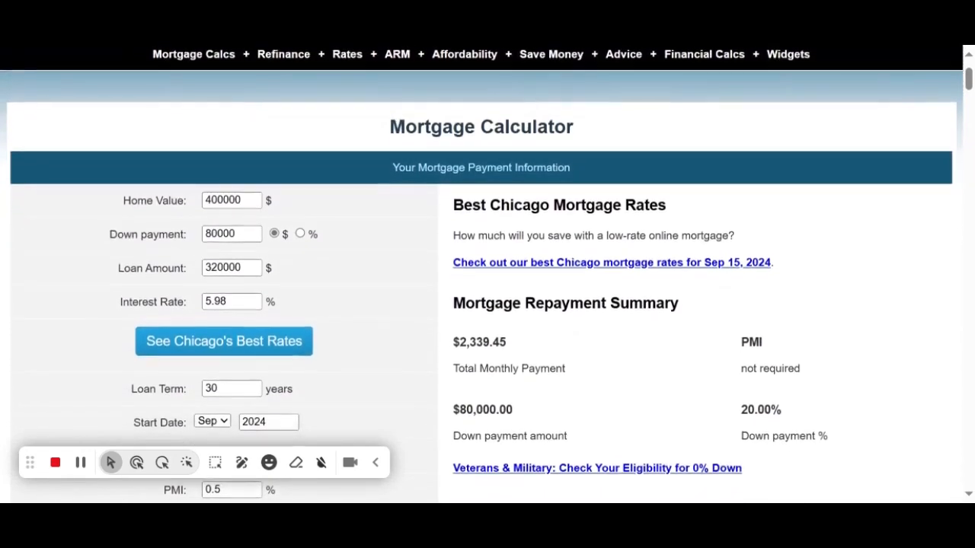
scroll(down, 3)
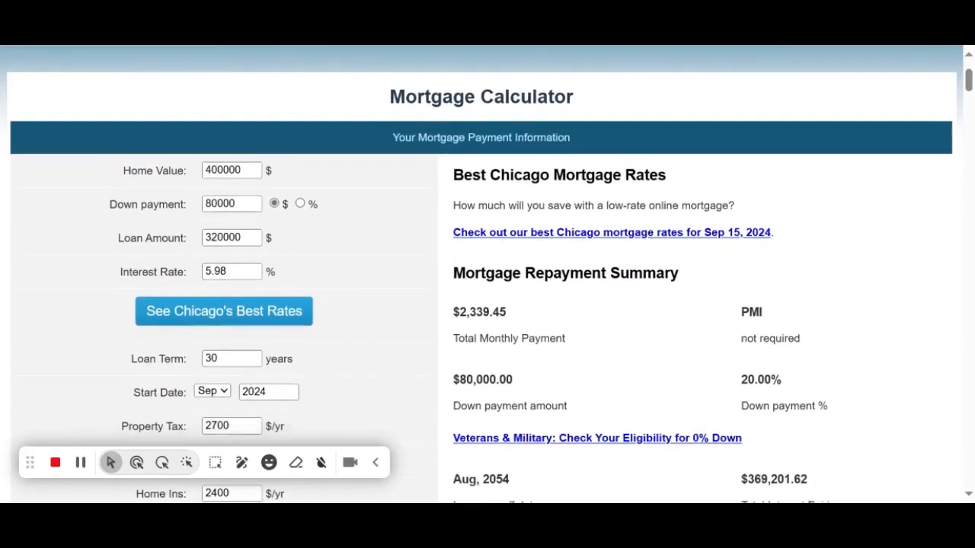
scroll(down, 3)
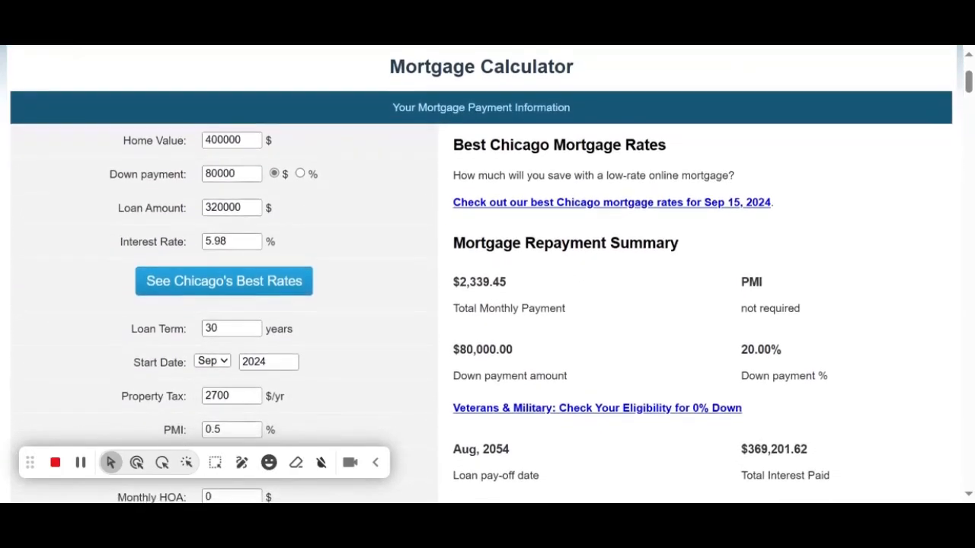
scroll(down, 3)
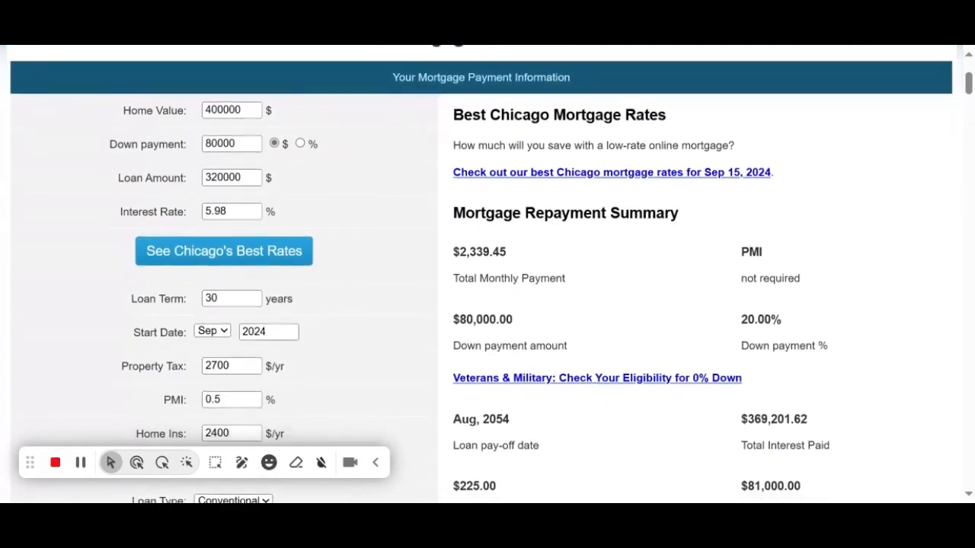
scroll(down, 3)
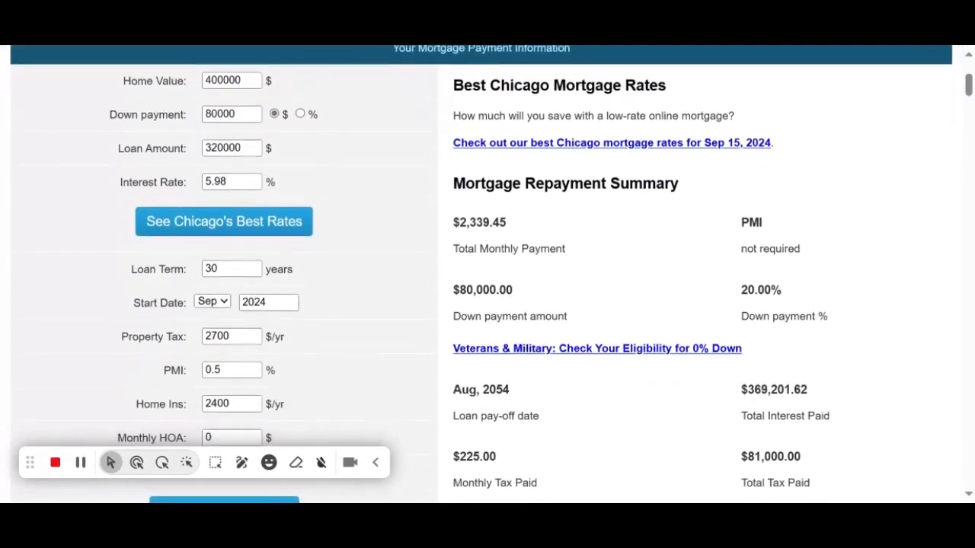
scroll(down, 3)
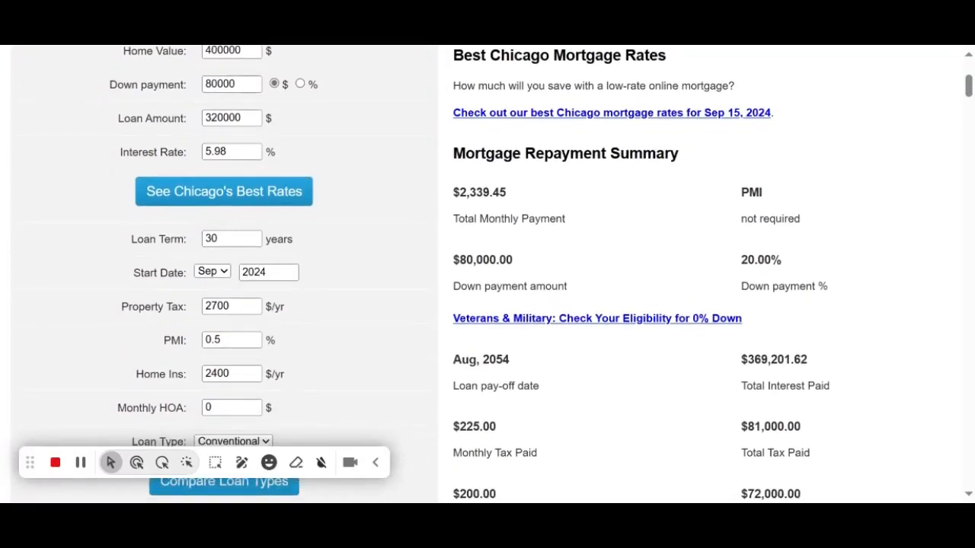
scroll(down, 3)
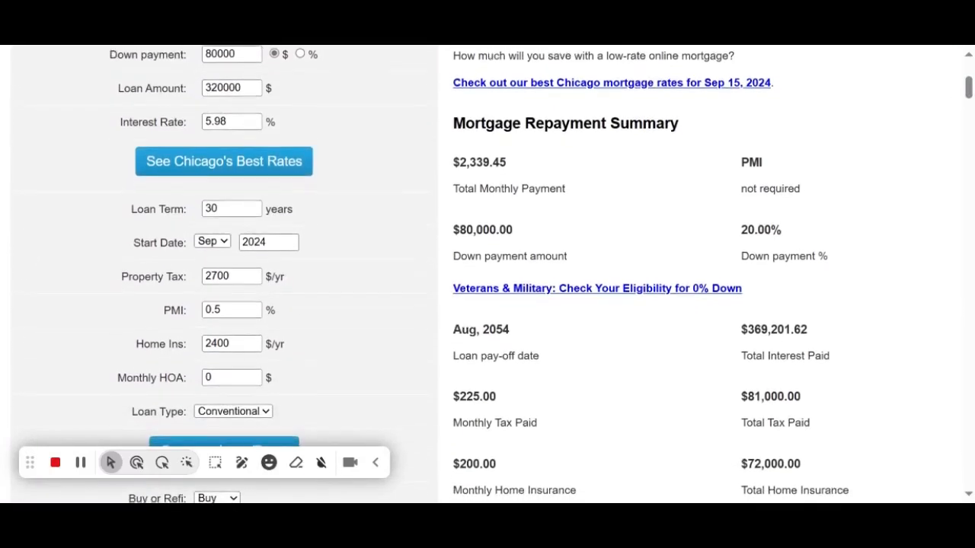
scroll(down, 3)
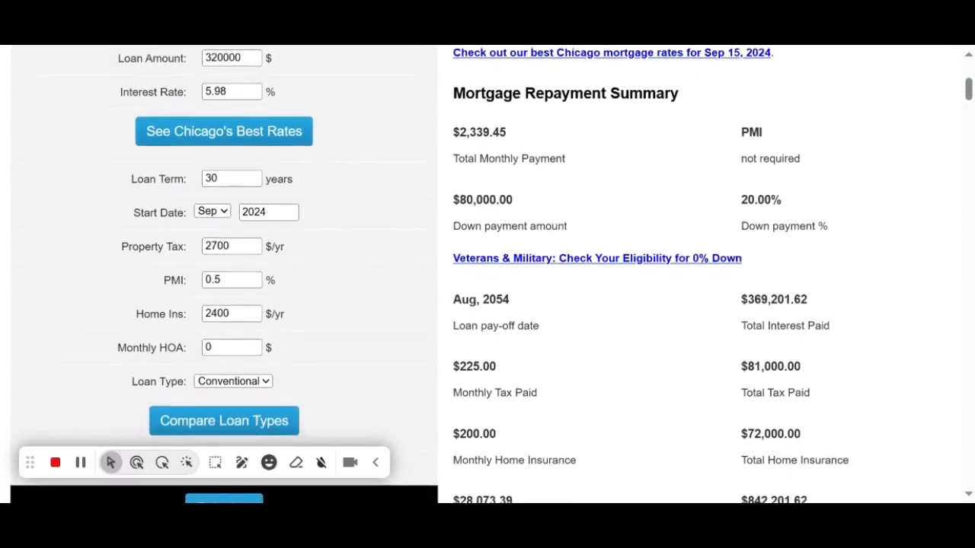
scroll(down, 3)
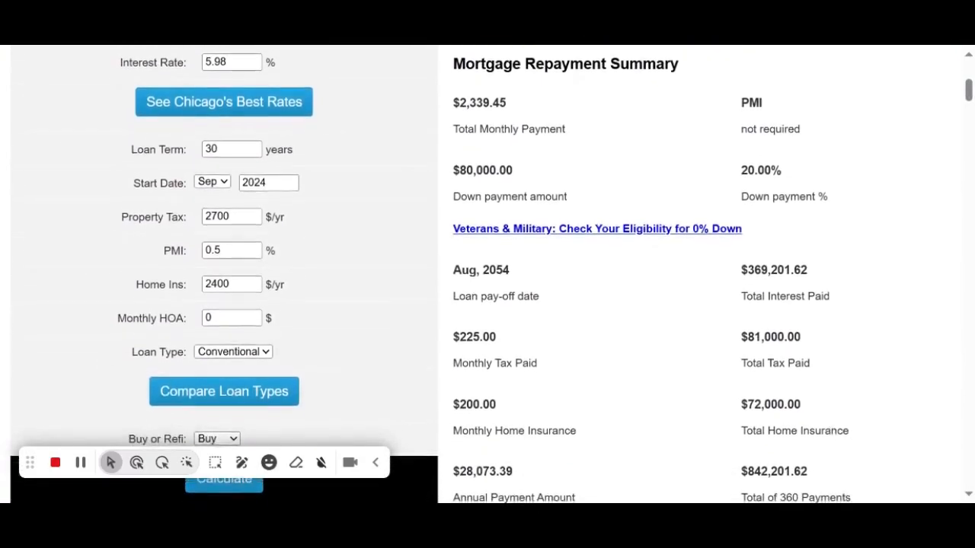
scroll(down, 3)
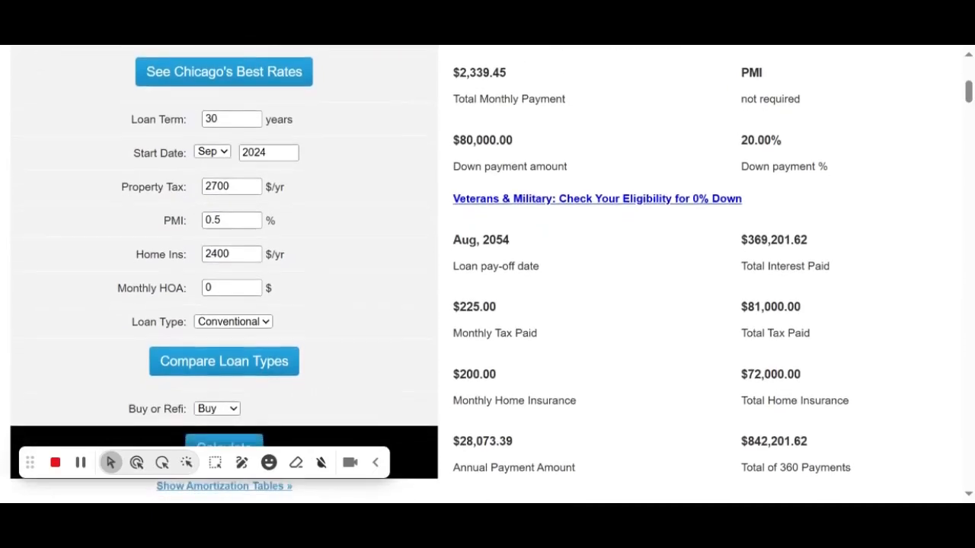
scroll(down, 3)
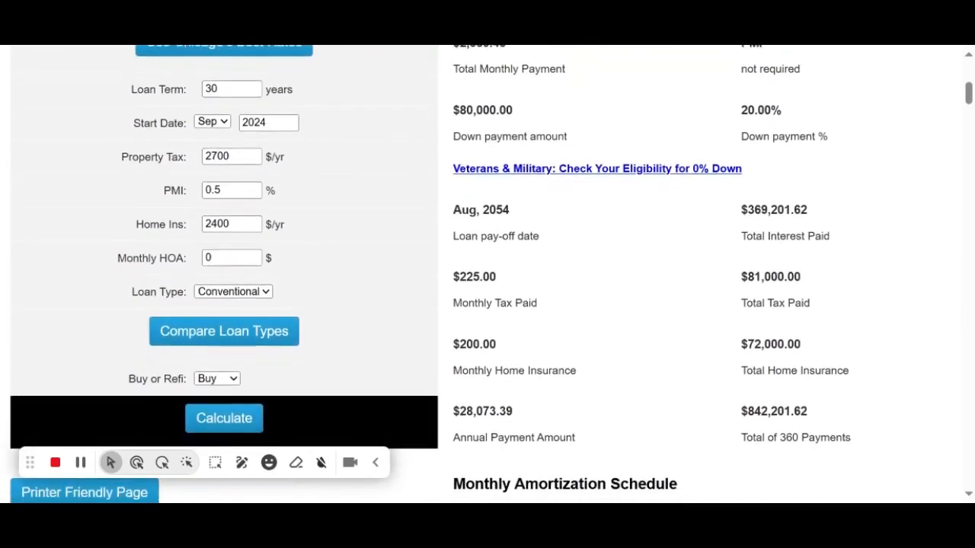
scroll(down, 3)
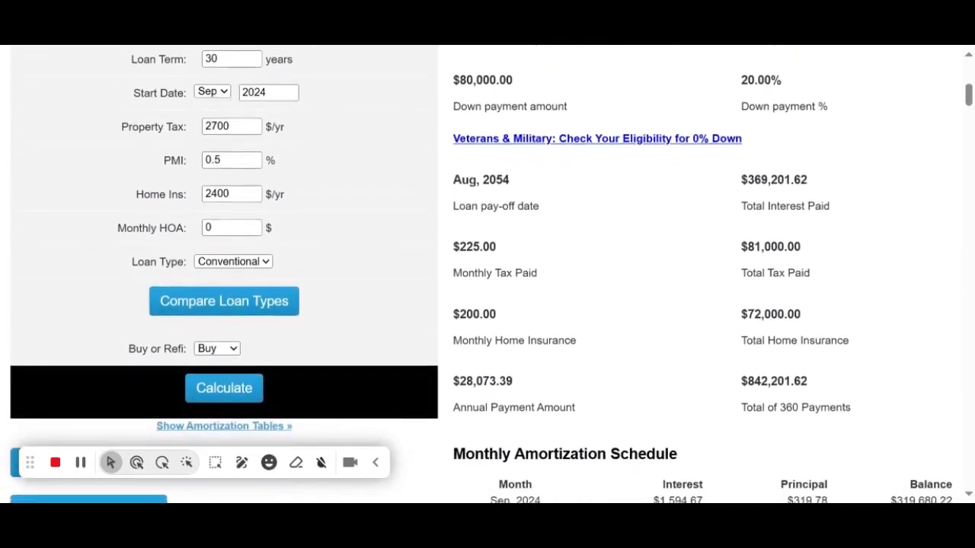
scroll(down, 3)
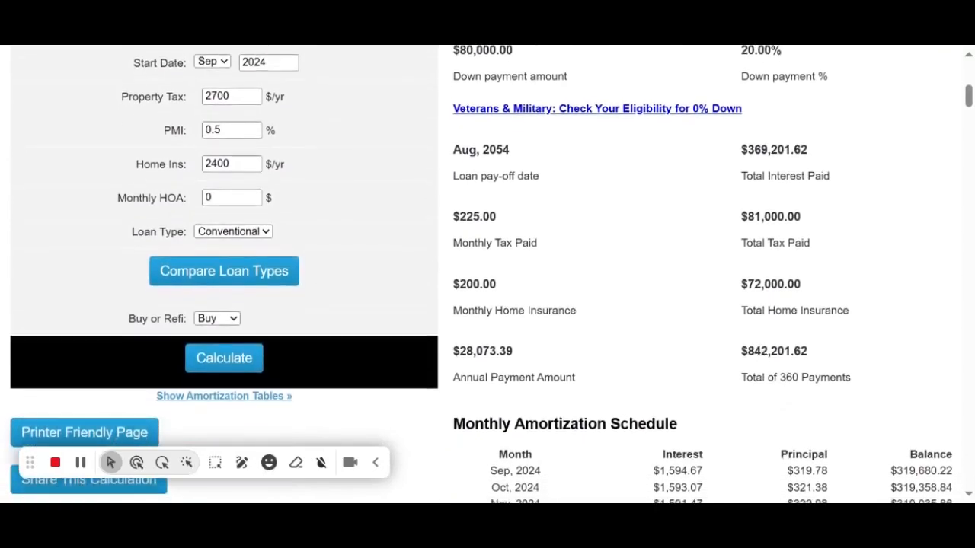
scroll(down, 3)
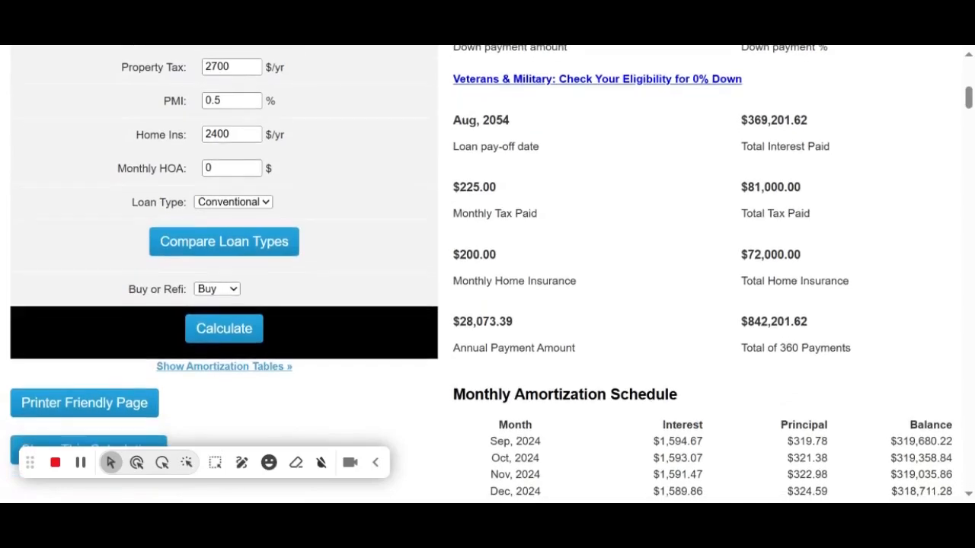
scroll(down, 3)
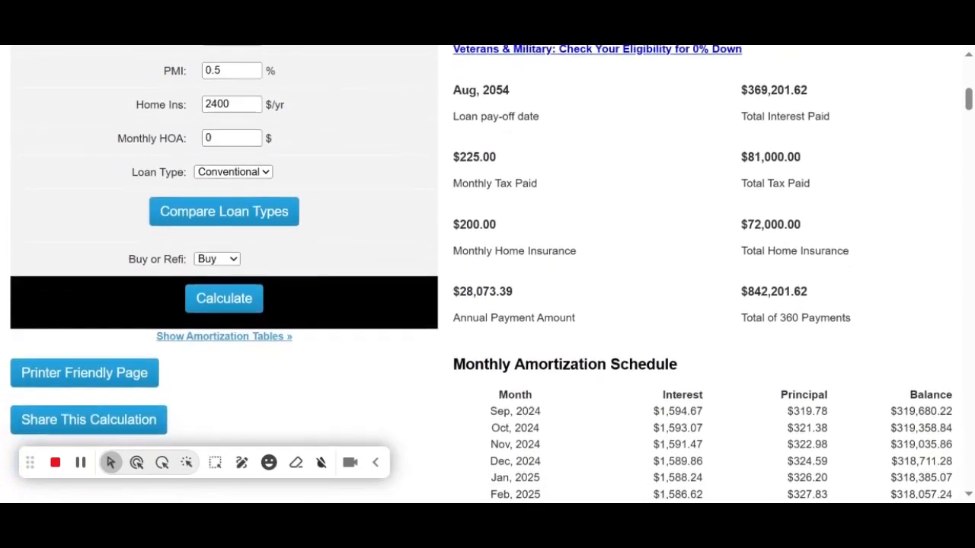
scroll(down, 3)
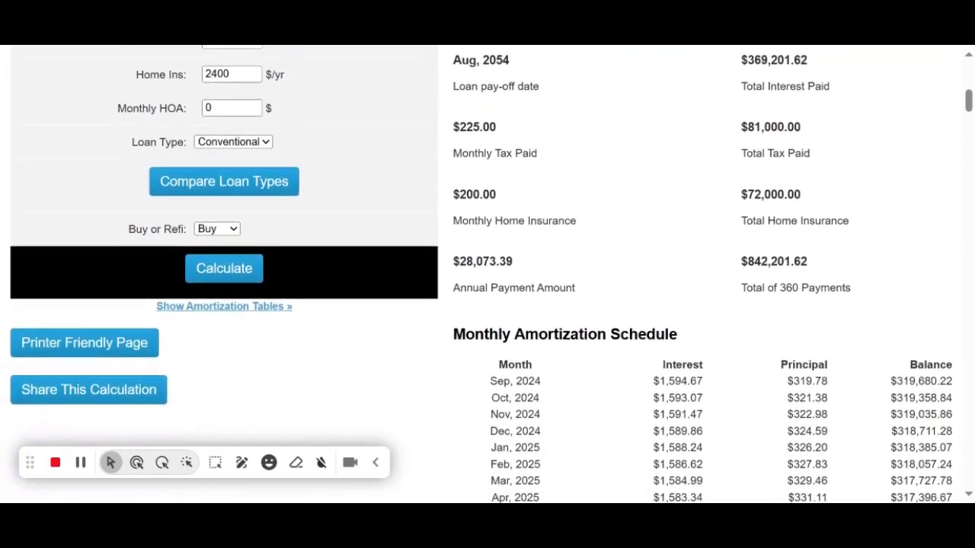
scroll(down, 3)
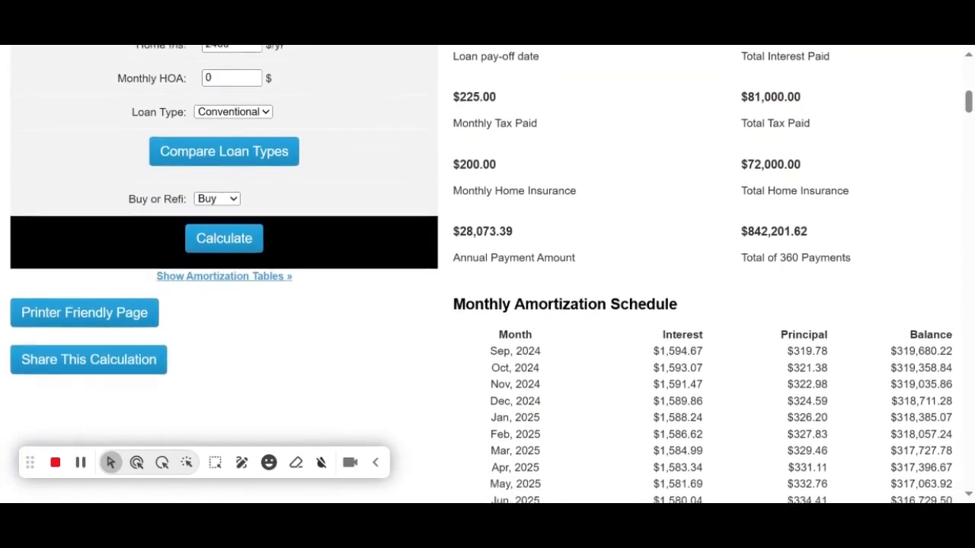
scroll(down, 3)
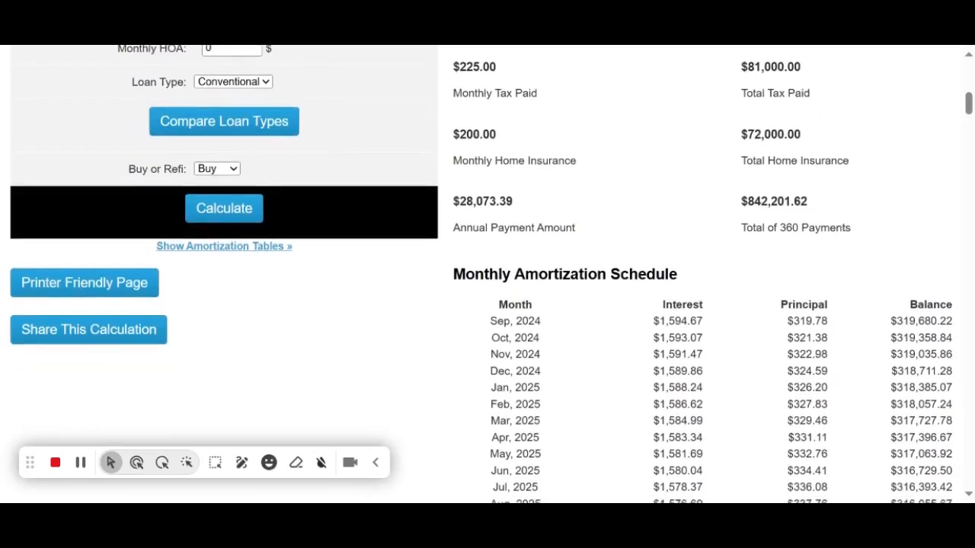
scroll(down, 3)
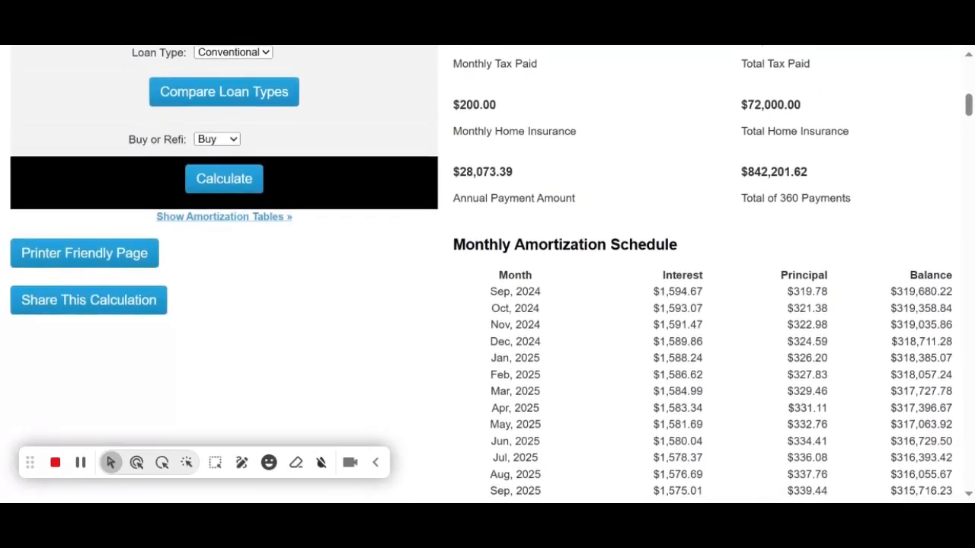
scroll(down, 3)
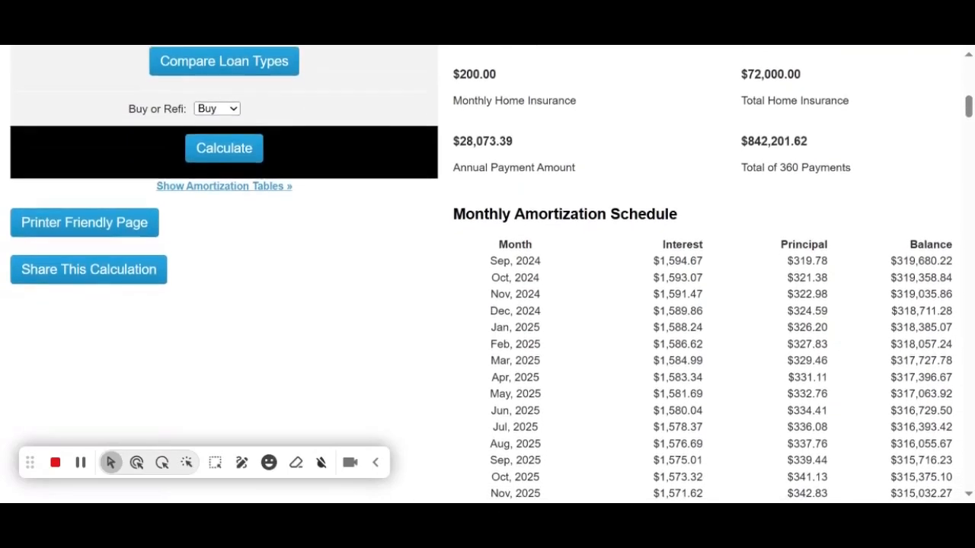
scroll(down, 3)
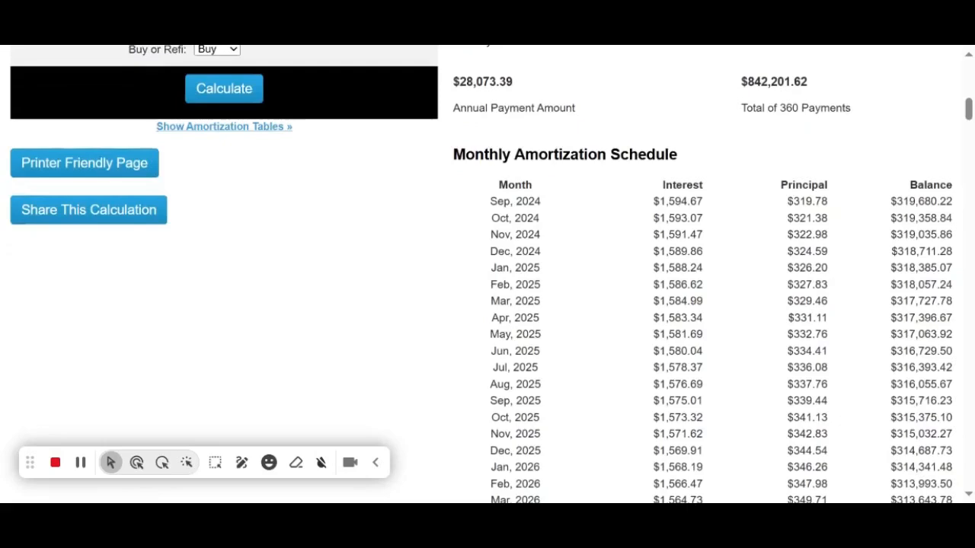
scroll(down, 3)
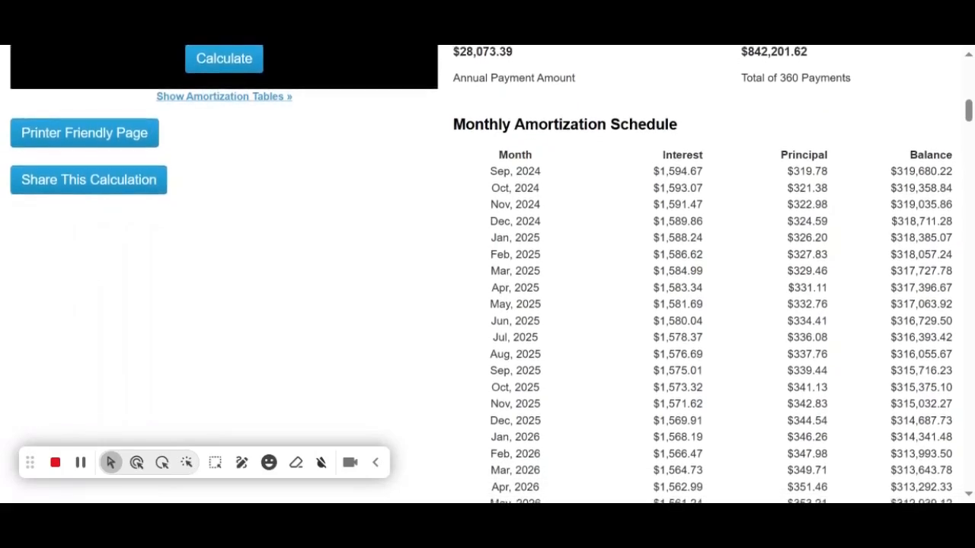
scroll(down, 3)
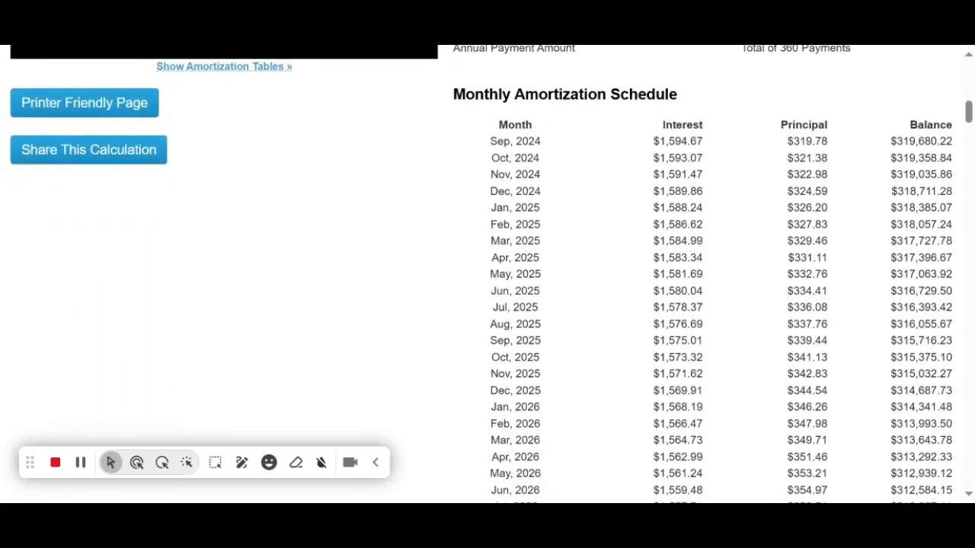
scroll(up, 3)
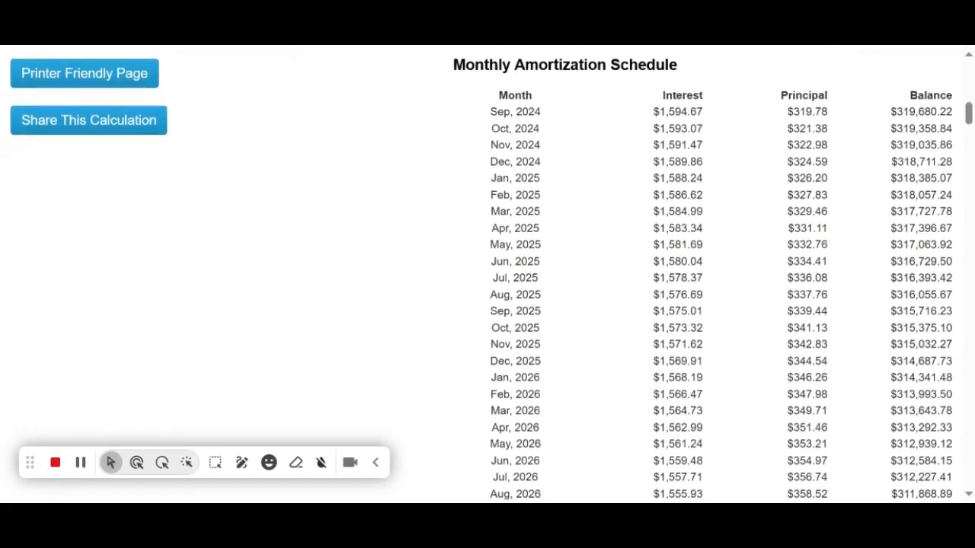
scroll(down, 3)
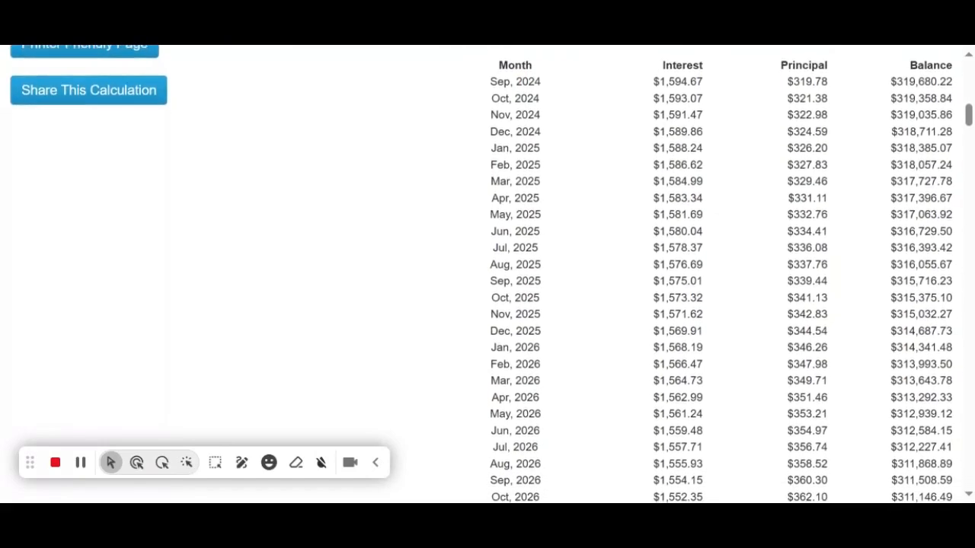
scroll(down, 3)
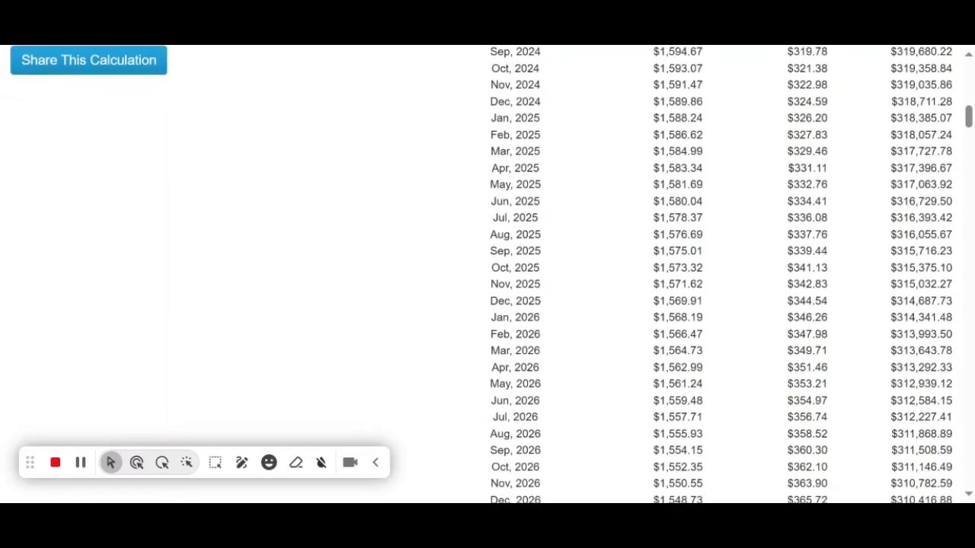
scroll(down, 3)
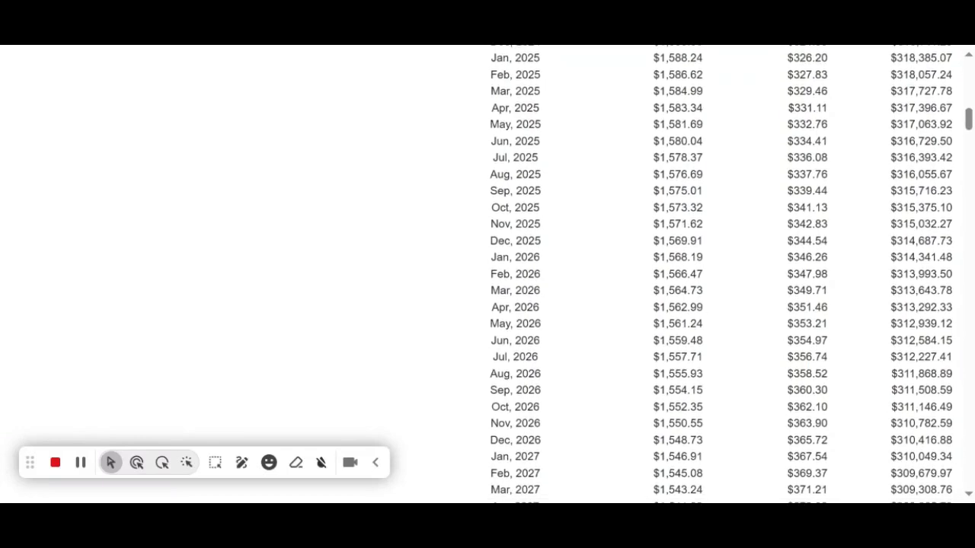
scroll(down, 3)
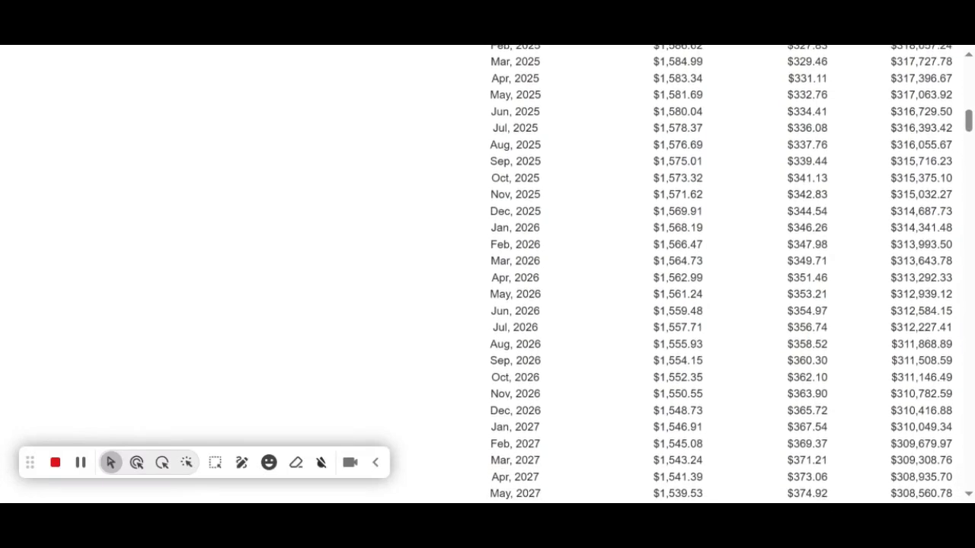
scroll(down, 3)
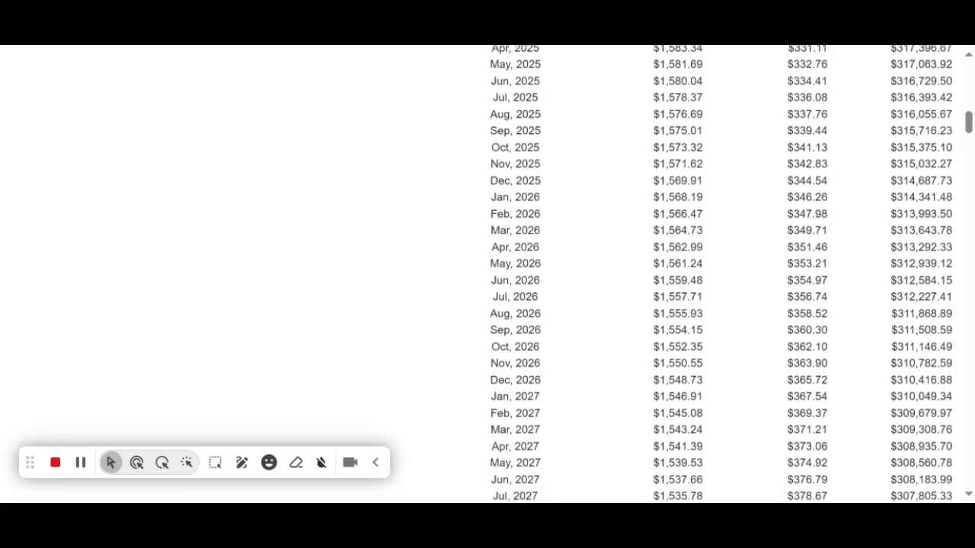
scroll(down, 3)
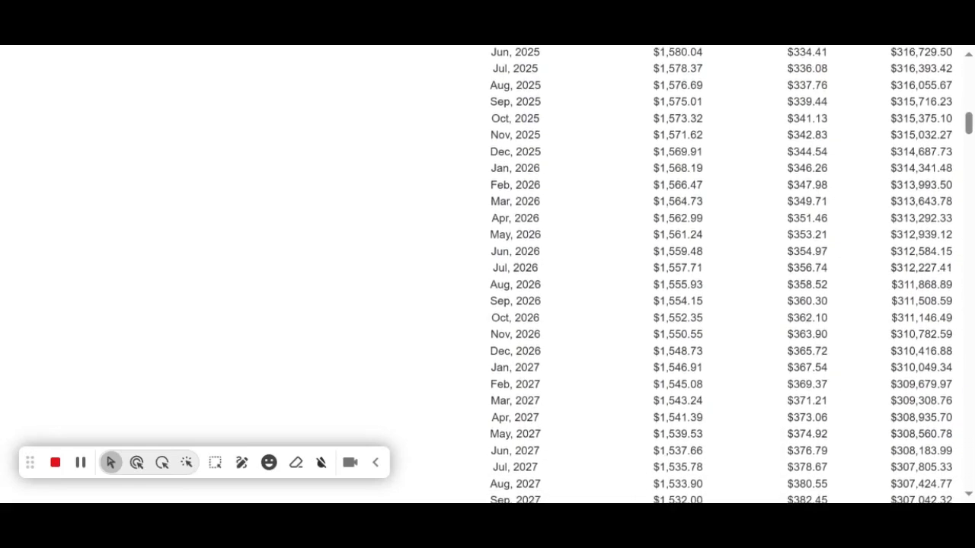
scroll(down, 3)
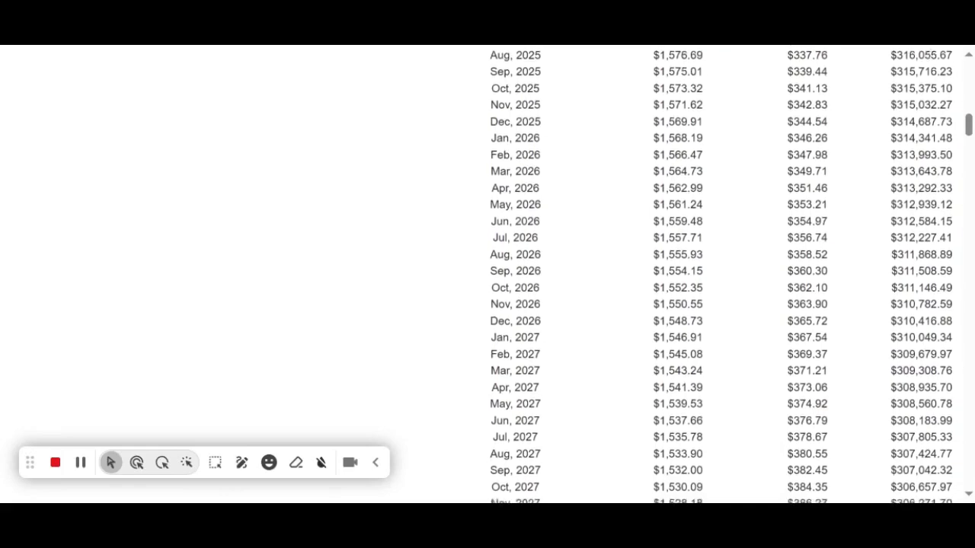
scroll(down, 3)
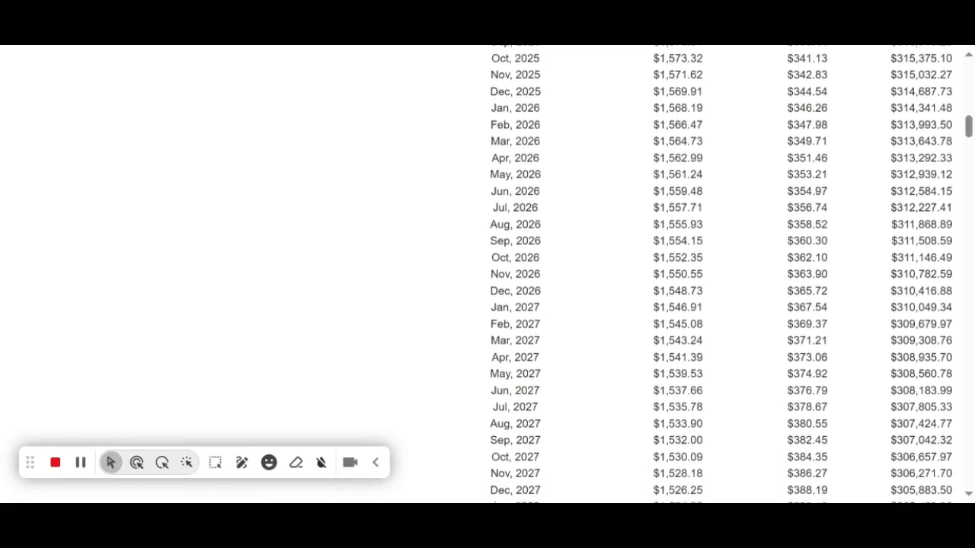
scroll(down, 3)
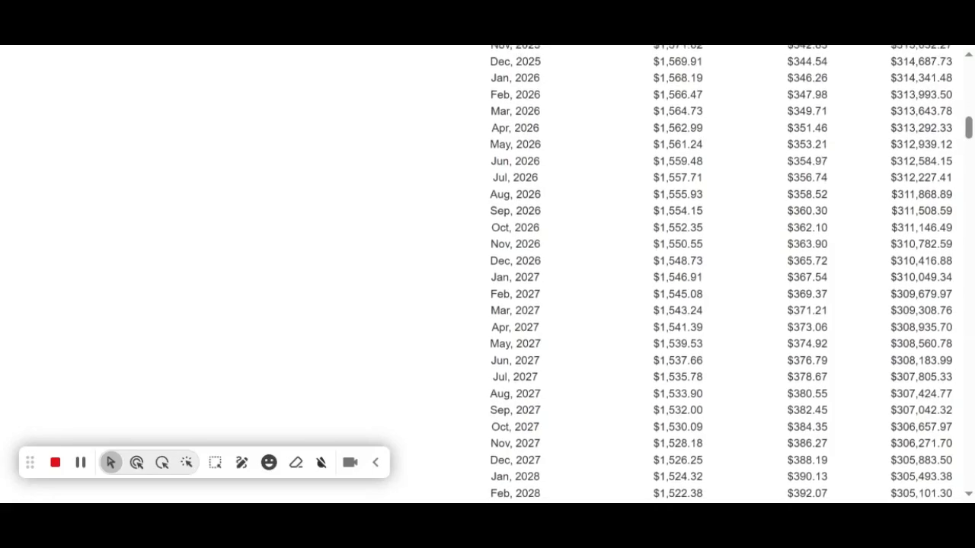
scroll(down, 3)
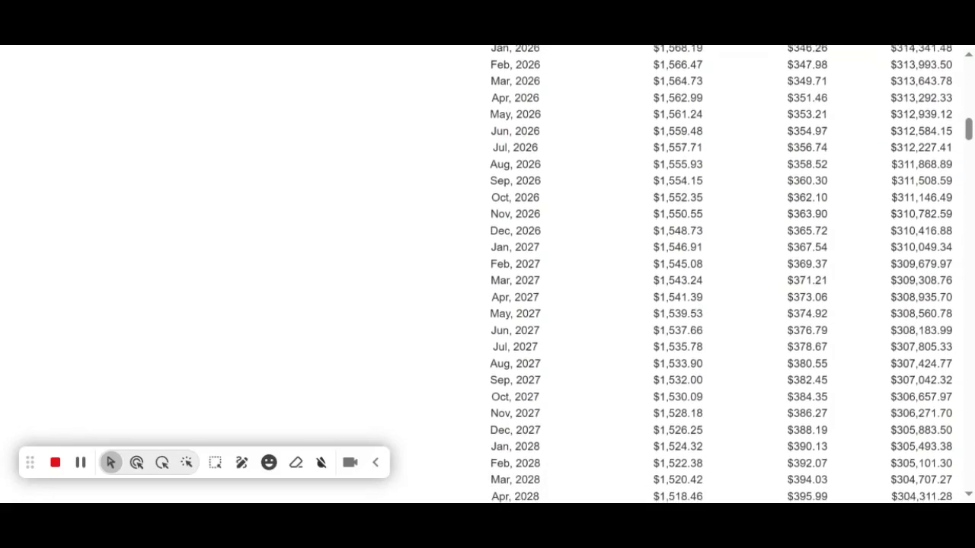
scroll(down, 3)
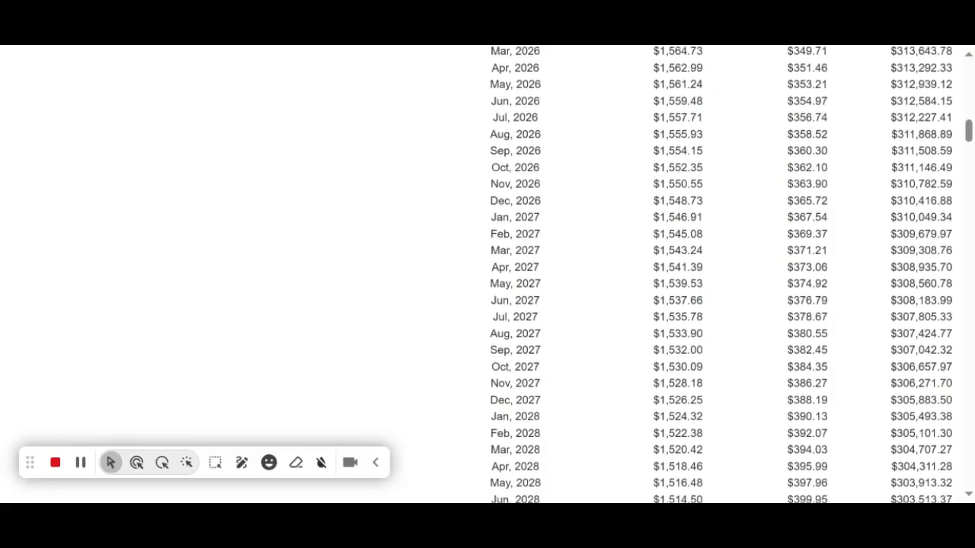
scroll(down, 3)
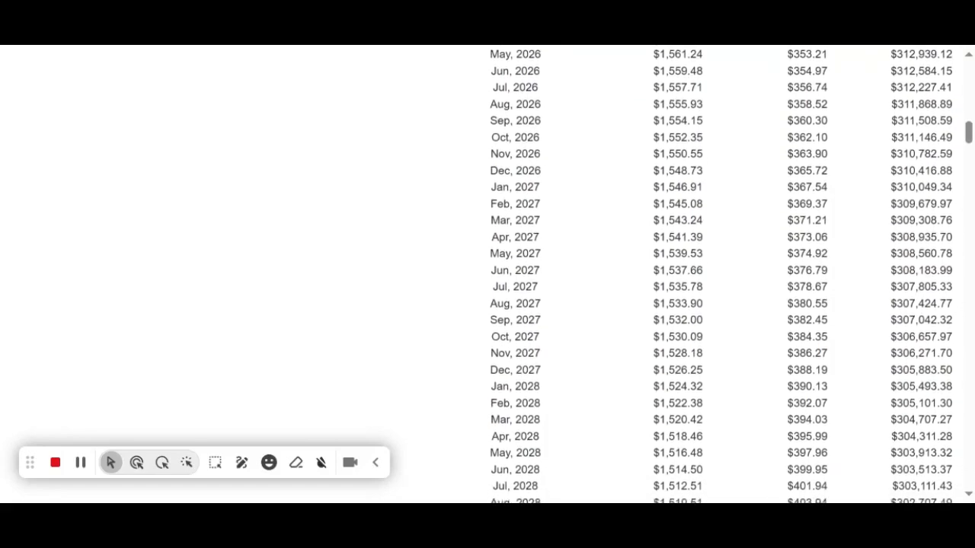
scroll(down, 3)
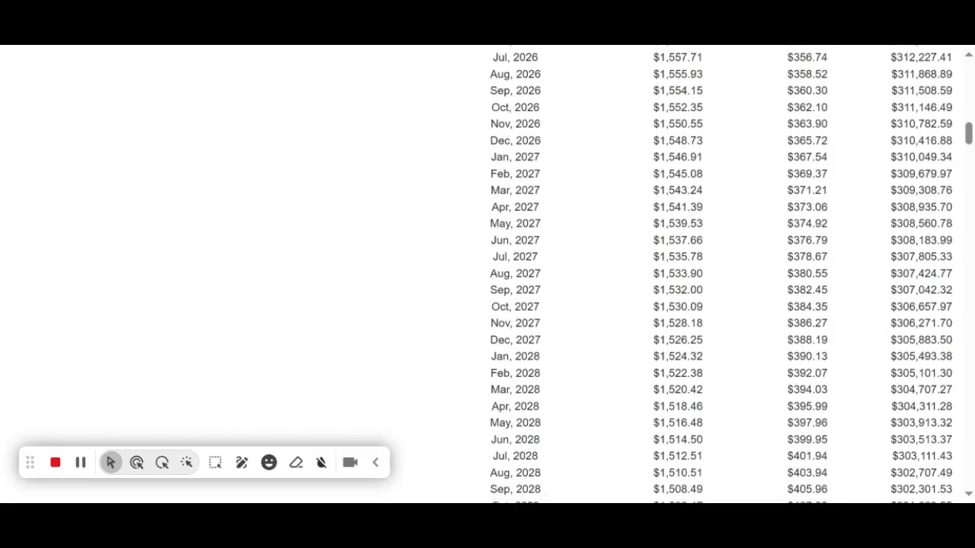
scroll(down, 3)
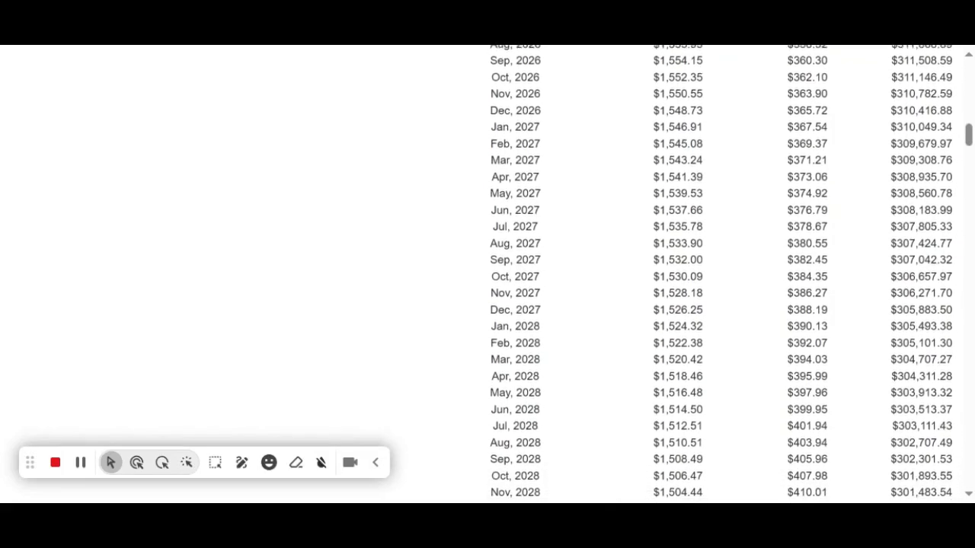
scroll(down, 3)
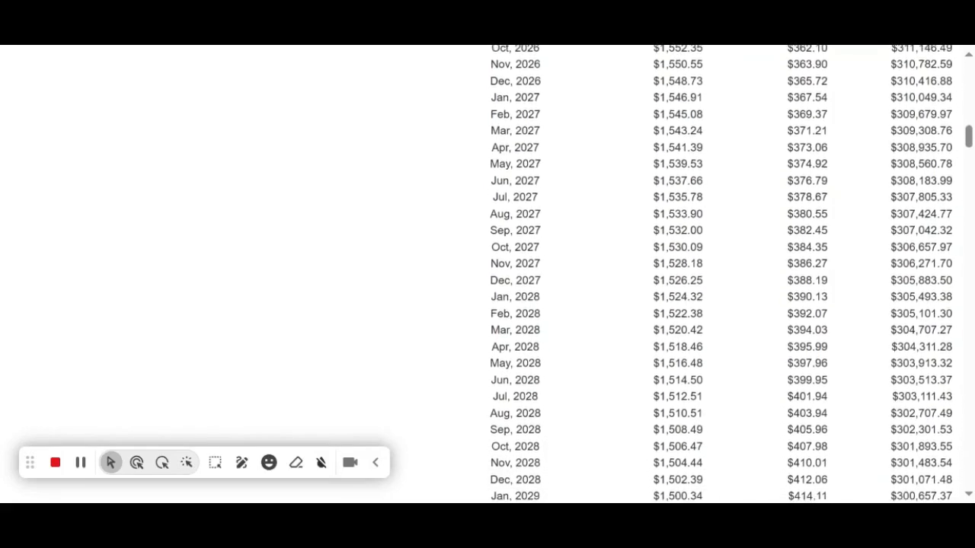
scroll(down, 3)
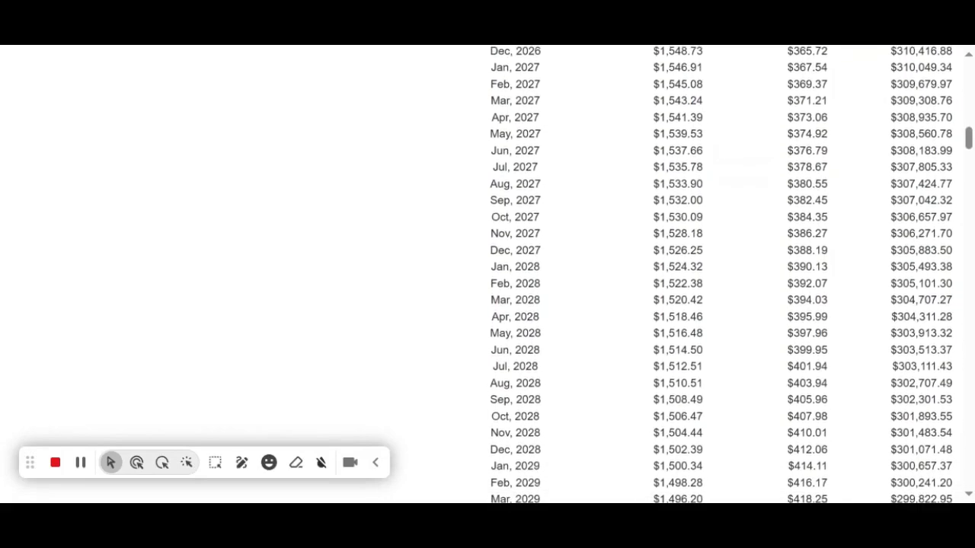
scroll(down, 3)
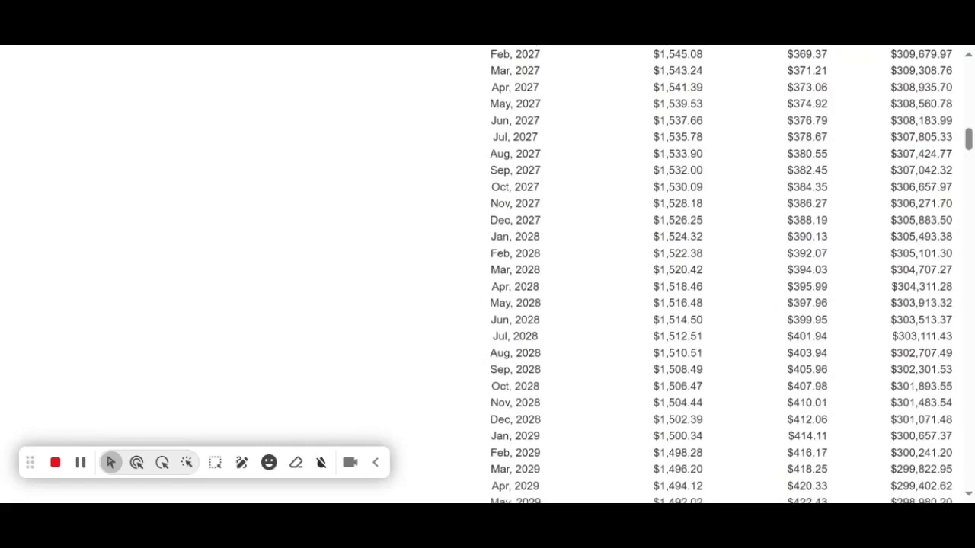
scroll(down, 3)
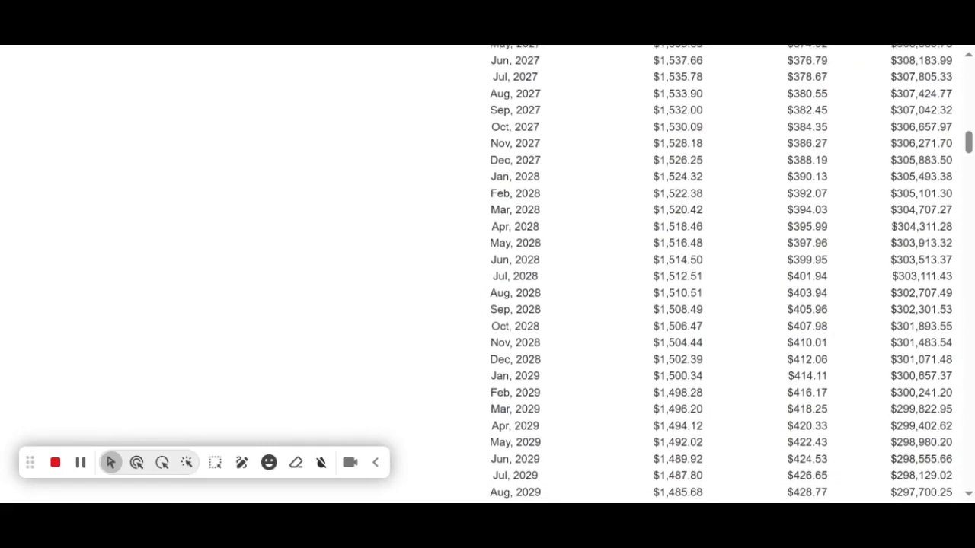
scroll(down, 3)
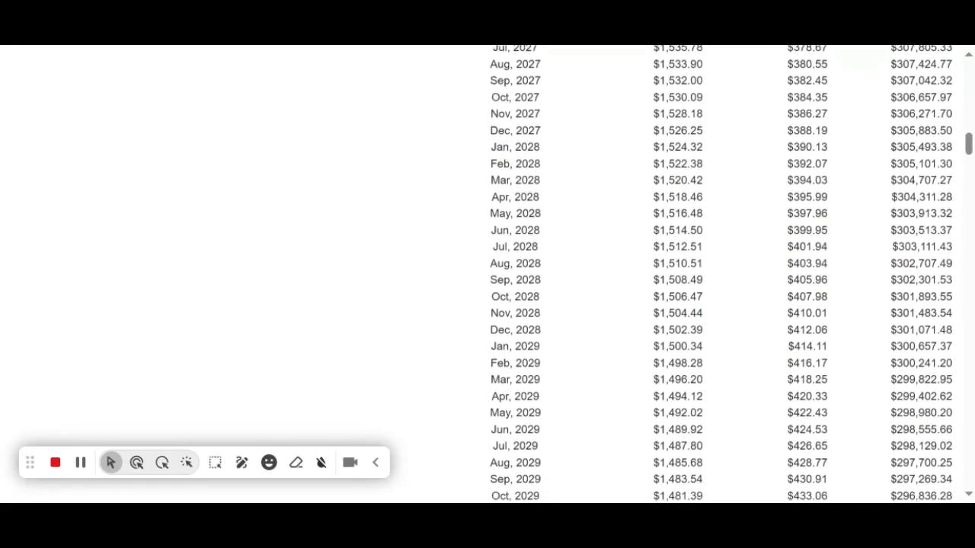
scroll(down, 3)
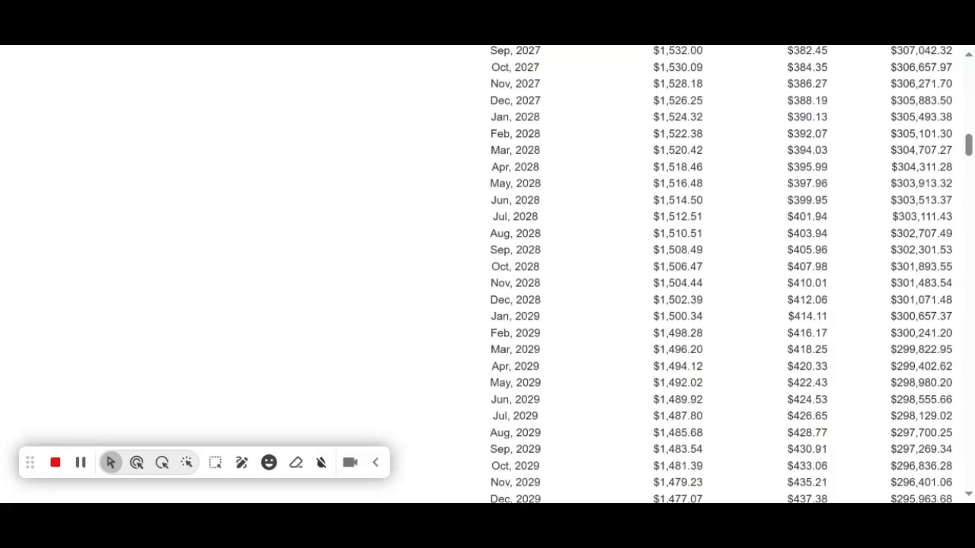
scroll(down, 3)
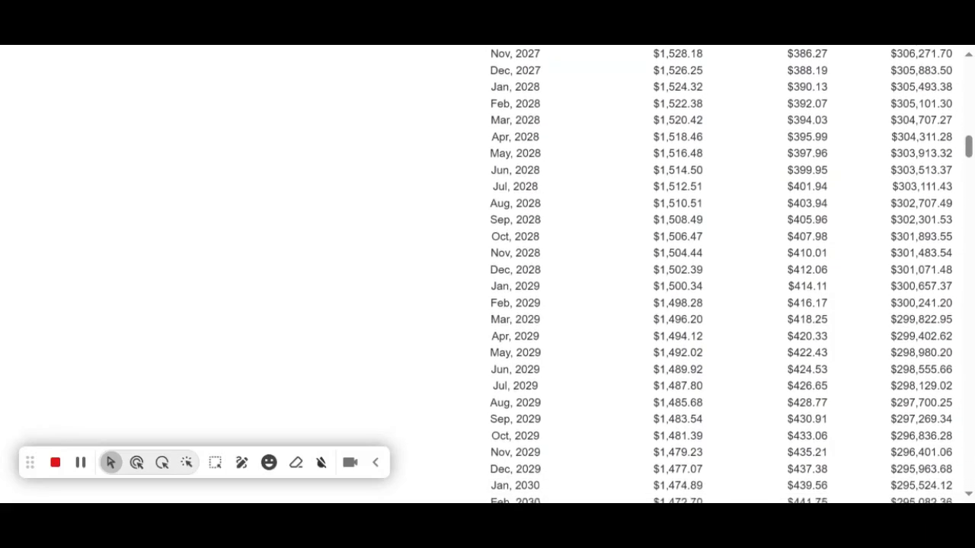
scroll(down, 3)
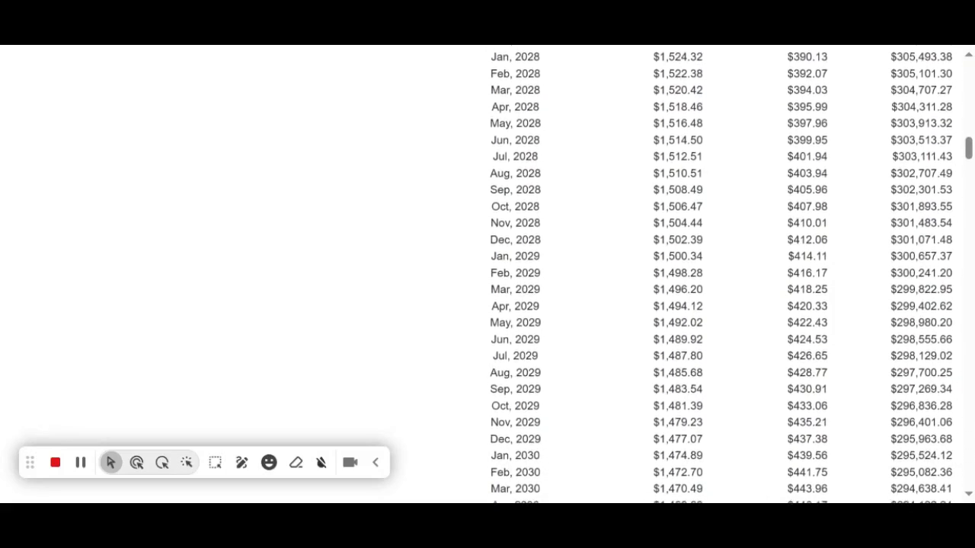
scroll(down, 3)
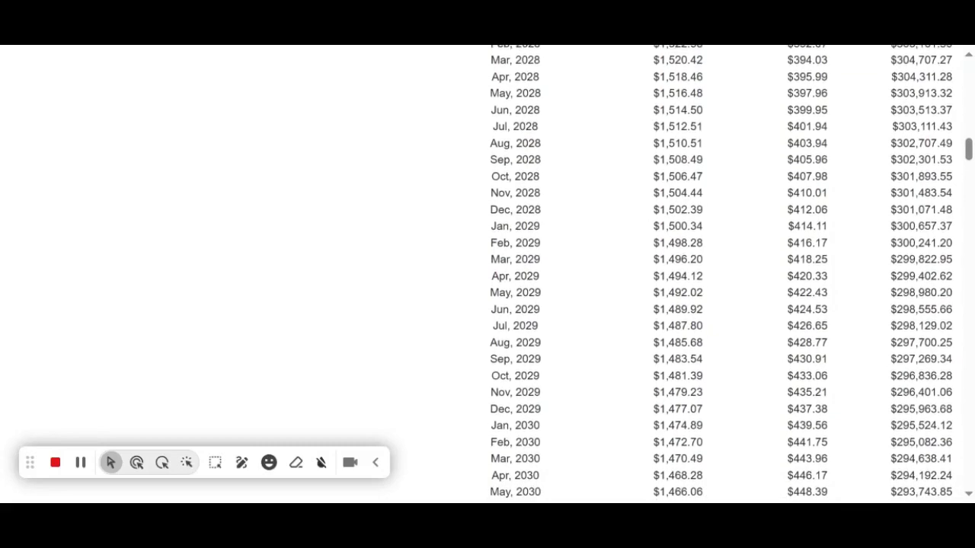
scroll(down, 3)
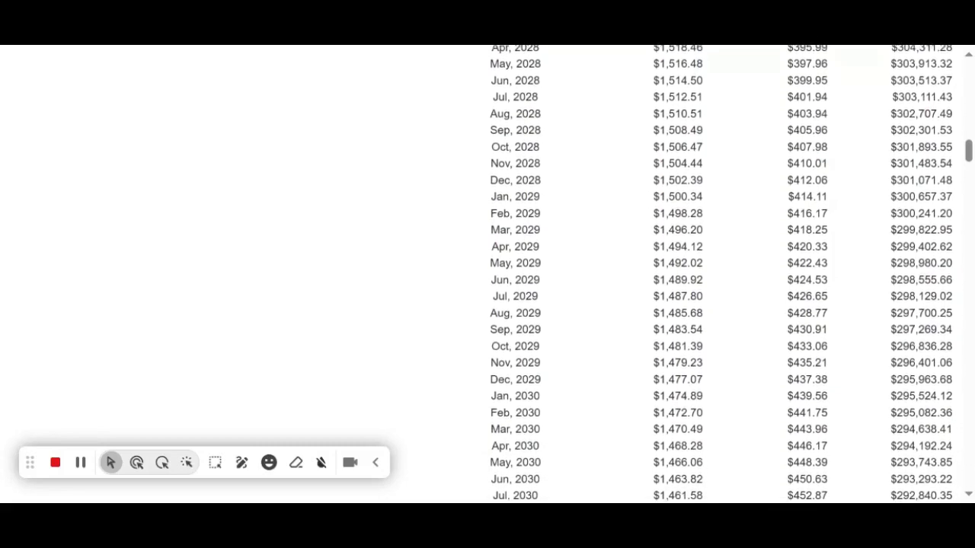
scroll(down, 3)
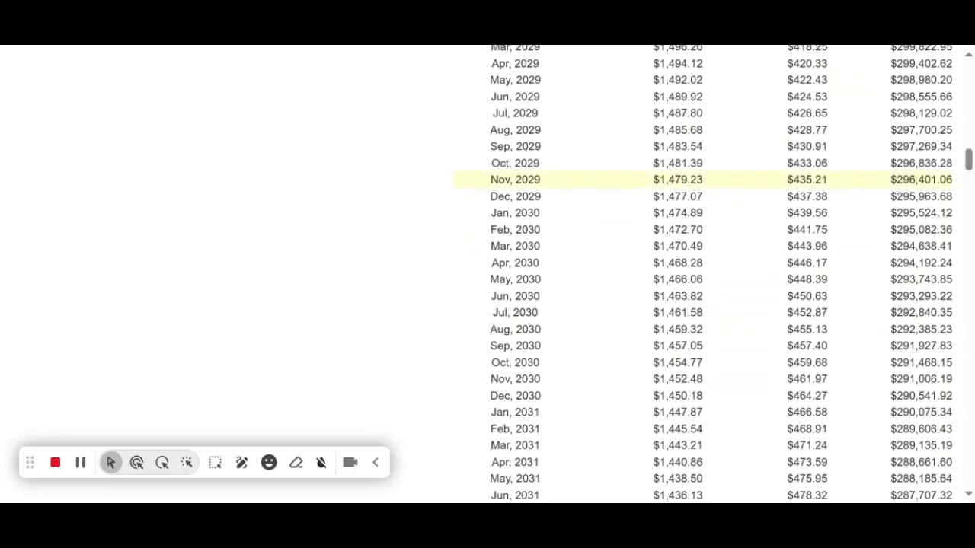
scroll(down, 3)
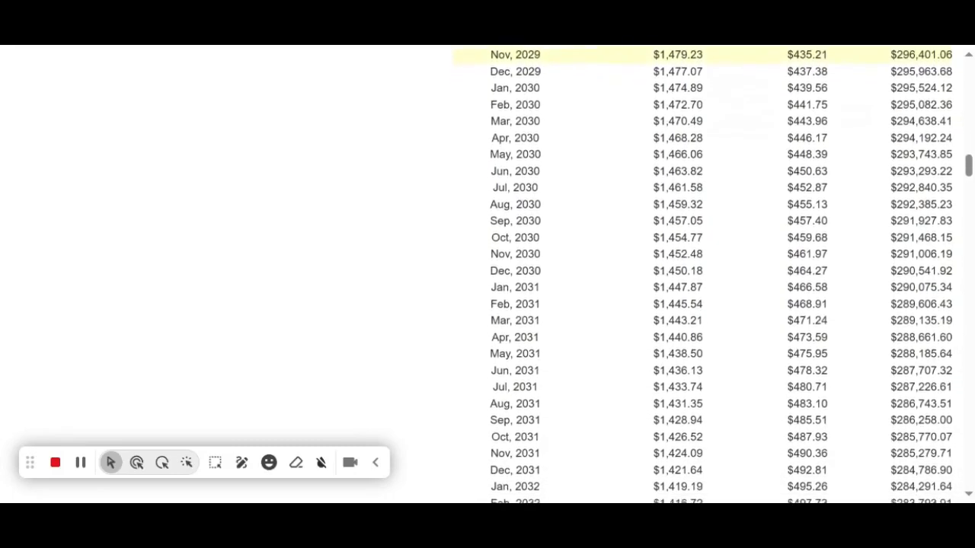
scroll(down, 3)
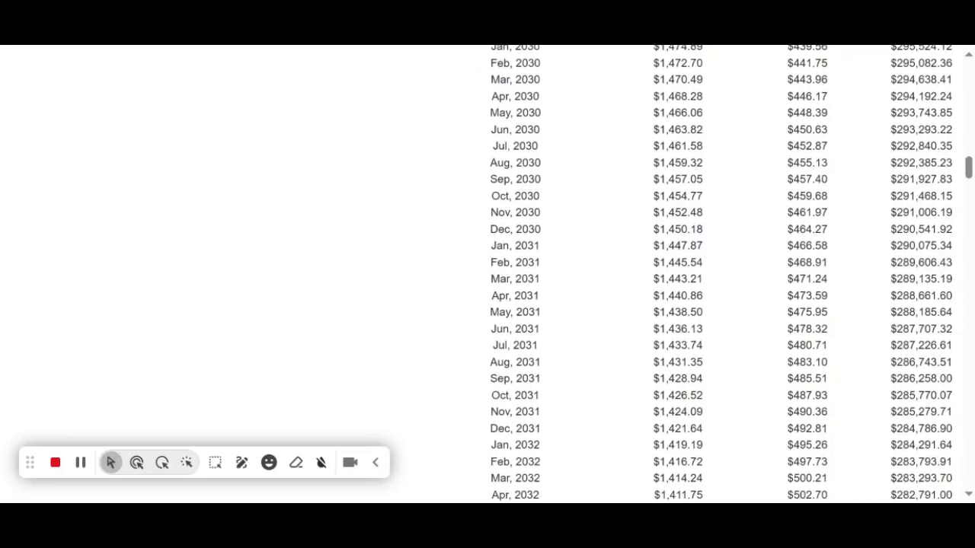
scroll(down, 3)
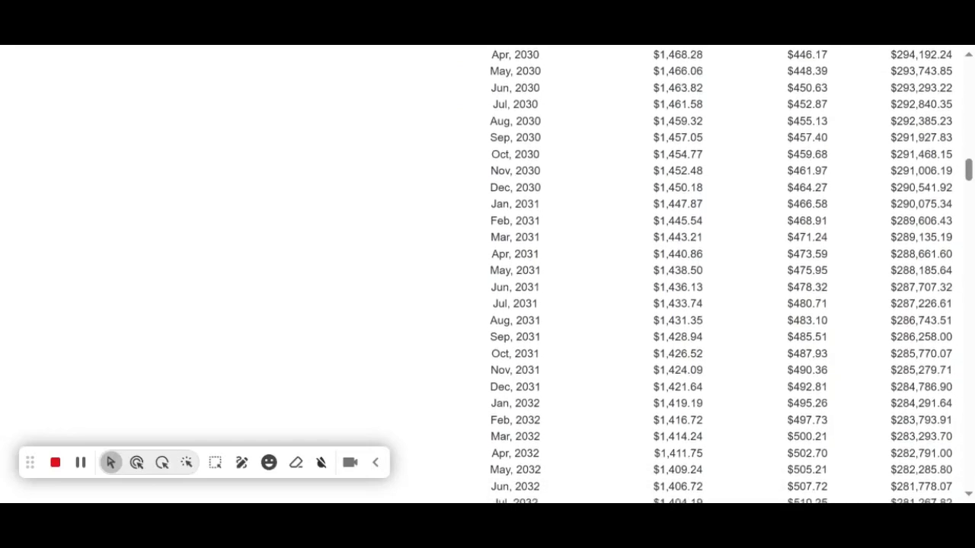
scroll(down, 3)
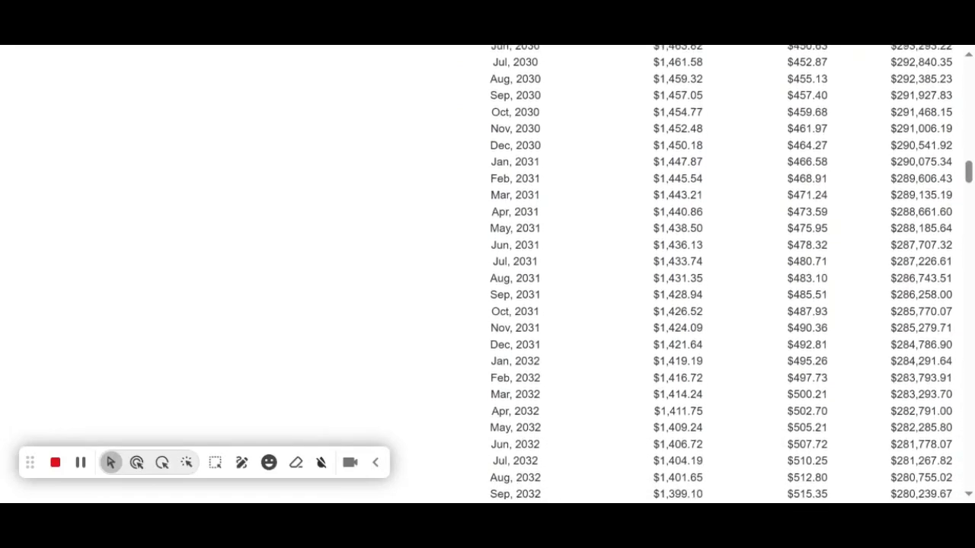
scroll(down, 3)
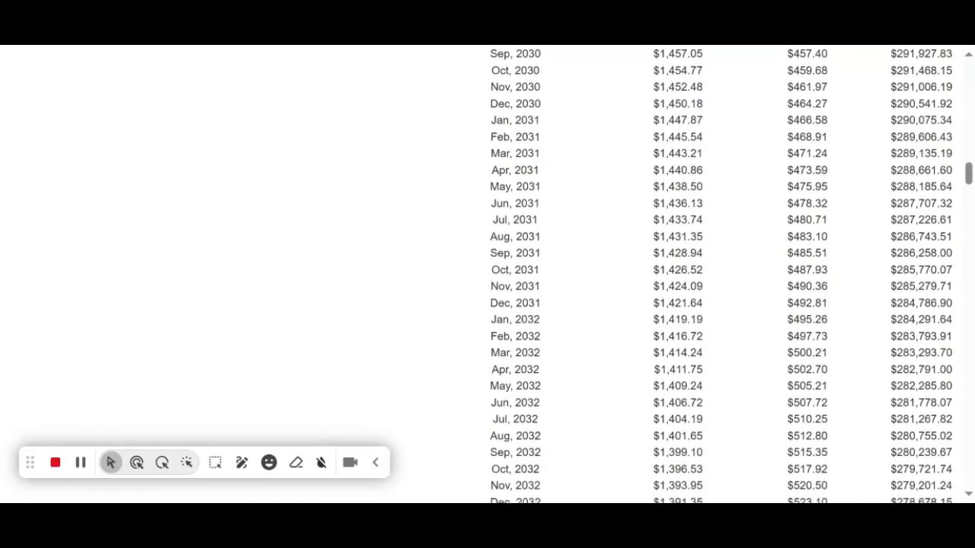
scroll(down, 3)
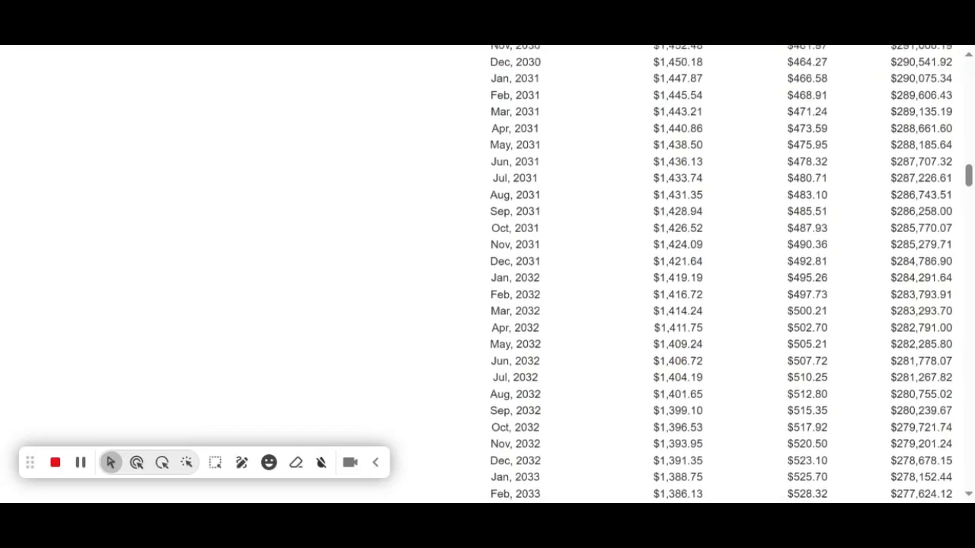
scroll(down, 3)
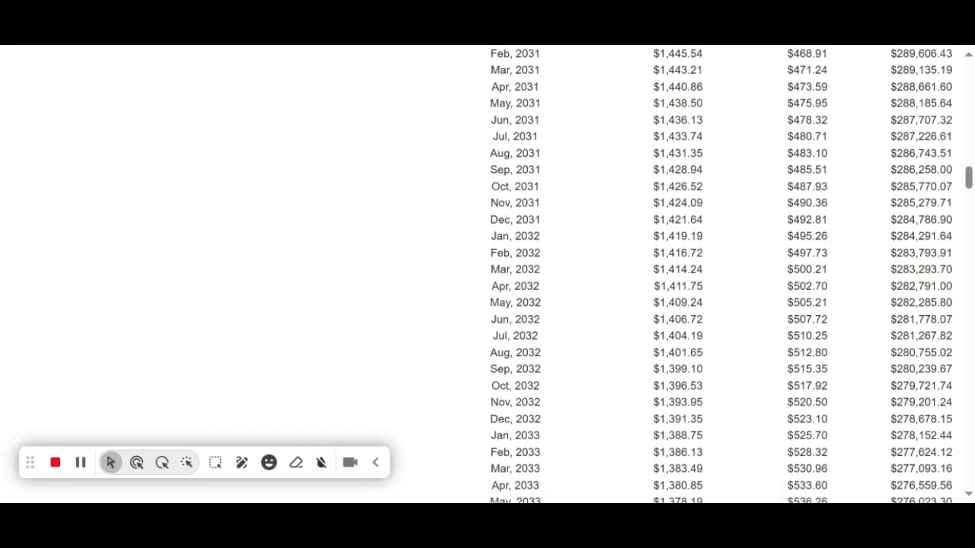
scroll(down, 3)
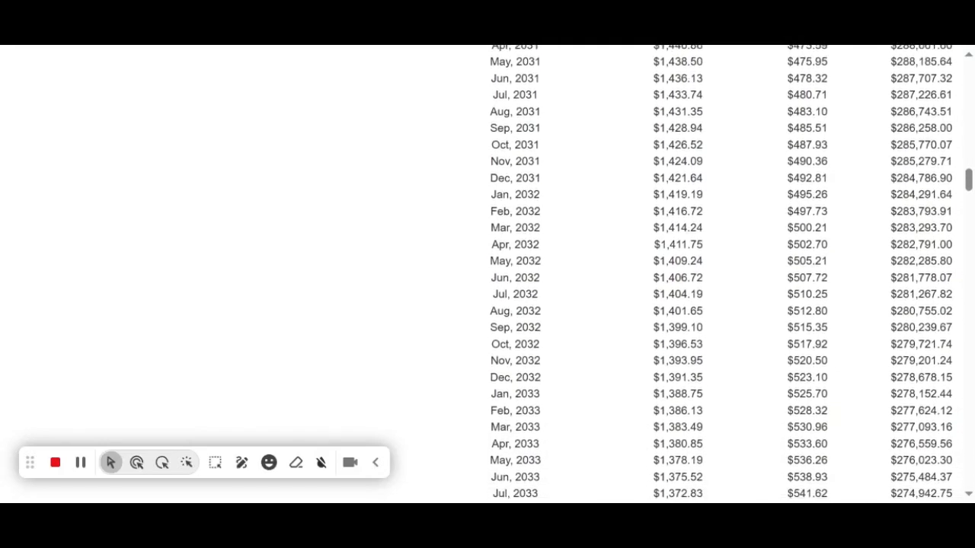
scroll(down, 3)
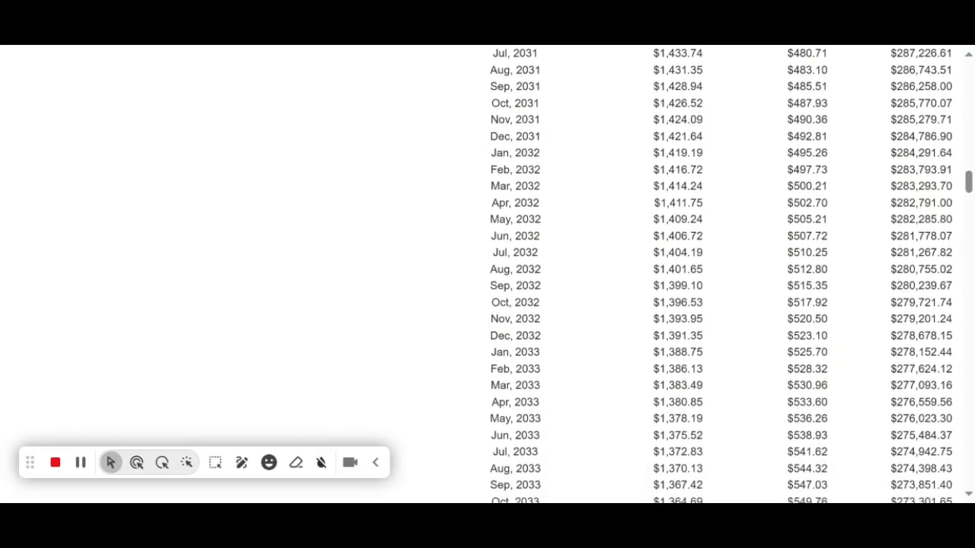
scroll(down, 3)
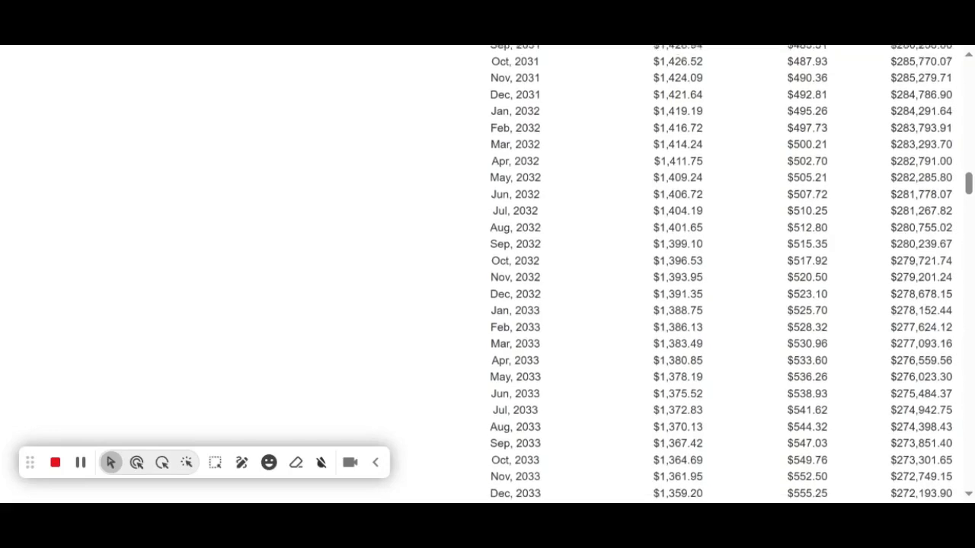
scroll(down, 3)
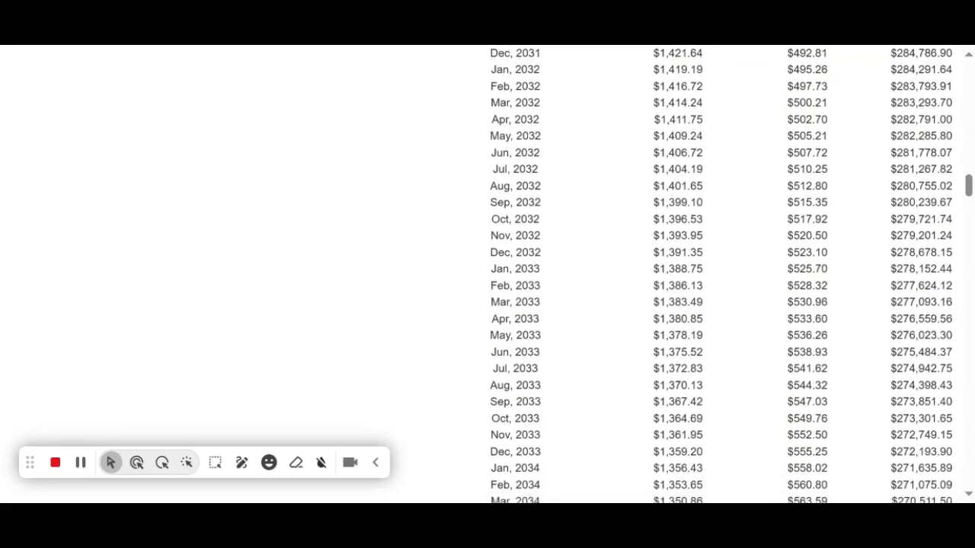
scroll(down, 3)
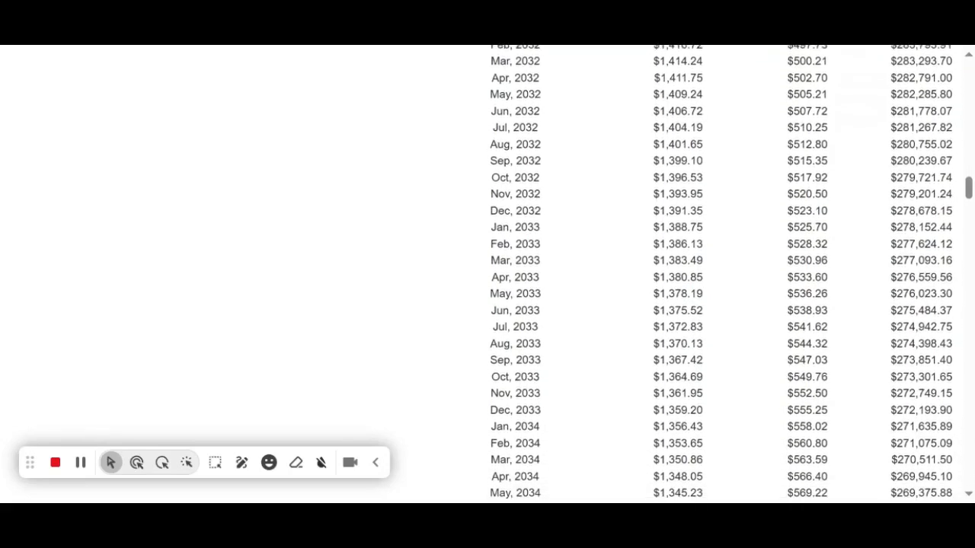
scroll(down, 3)
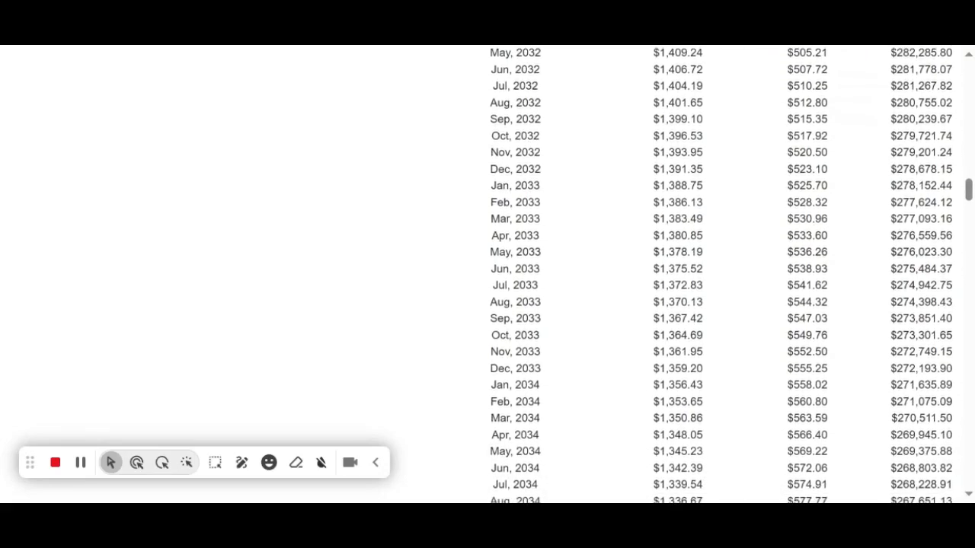
scroll(down, 3)
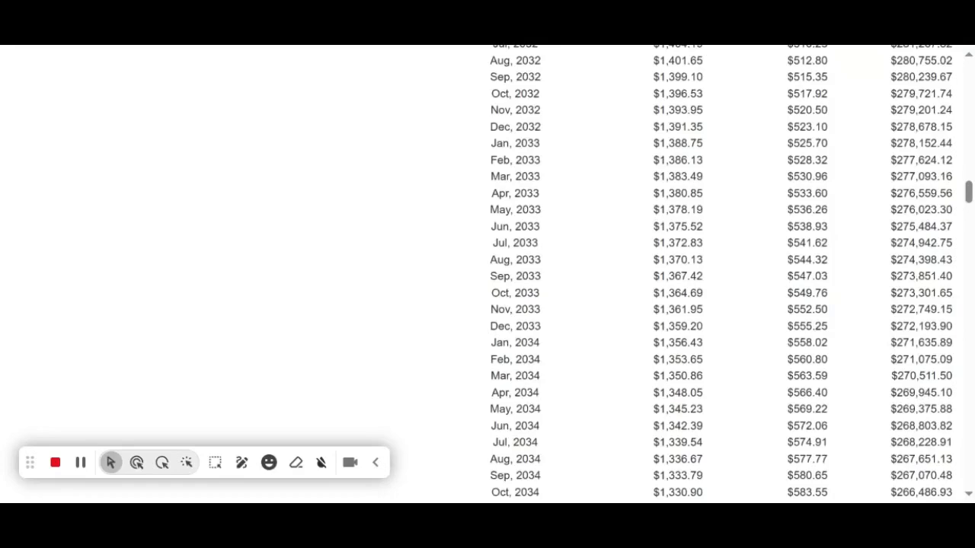
scroll(down, 3)
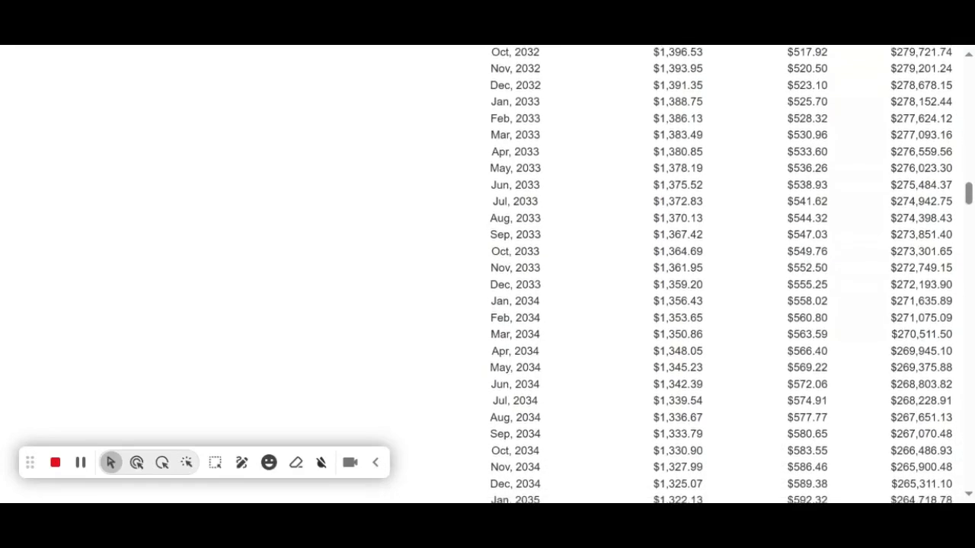
scroll(down, 3)
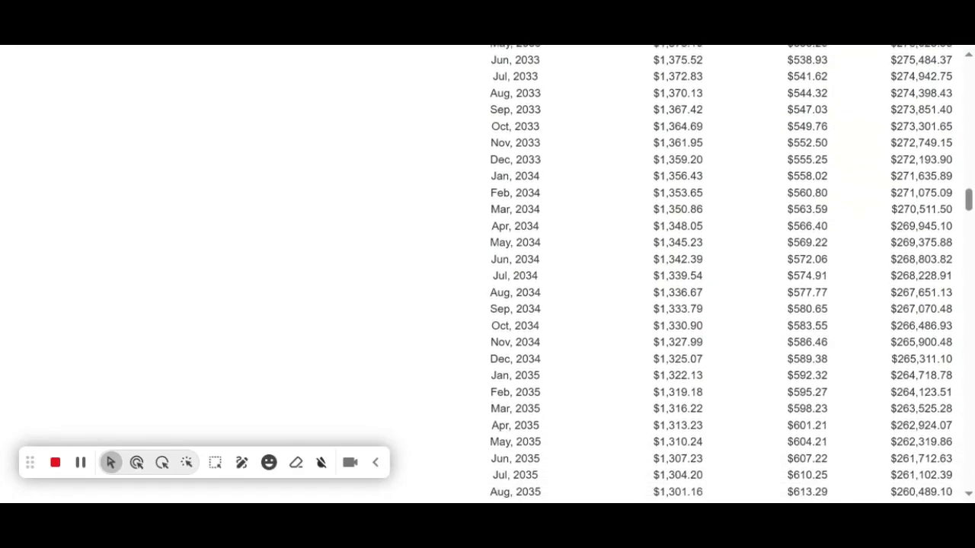
scroll(down, 3)
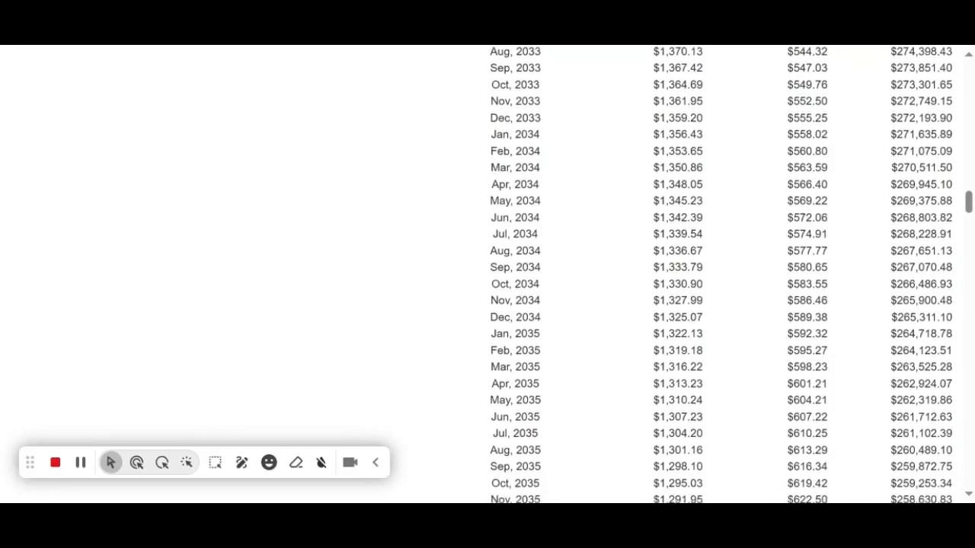
scroll(down, 3)
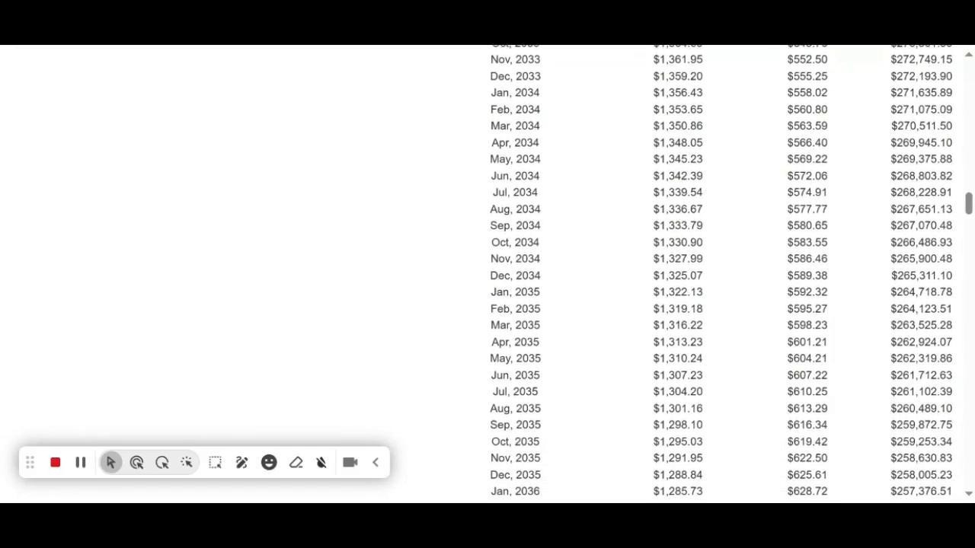
scroll(down, 3)
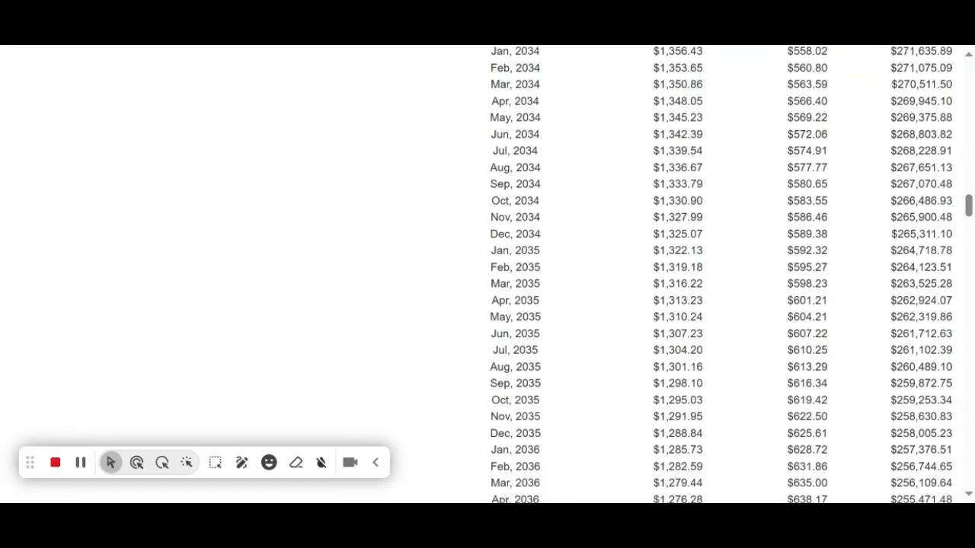
scroll(down, 3)
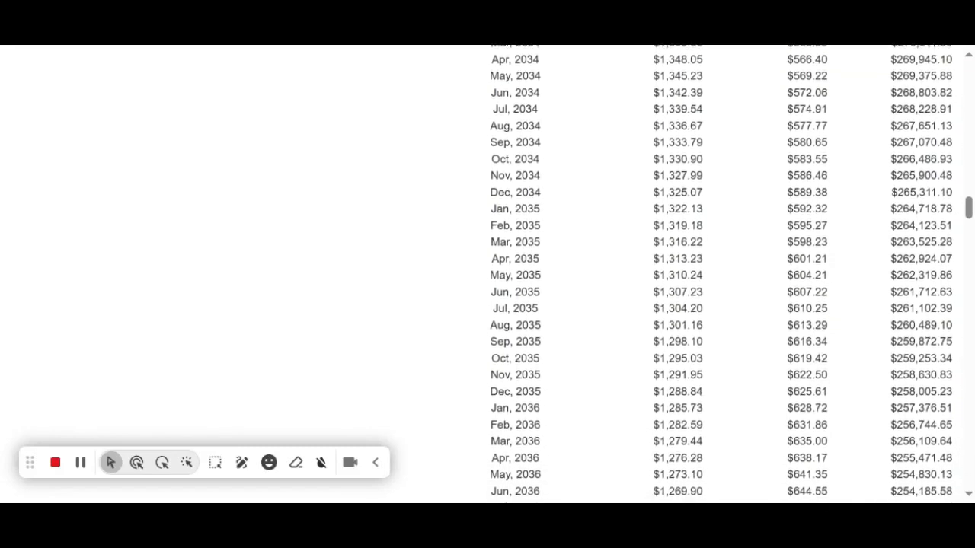
scroll(down, 3)
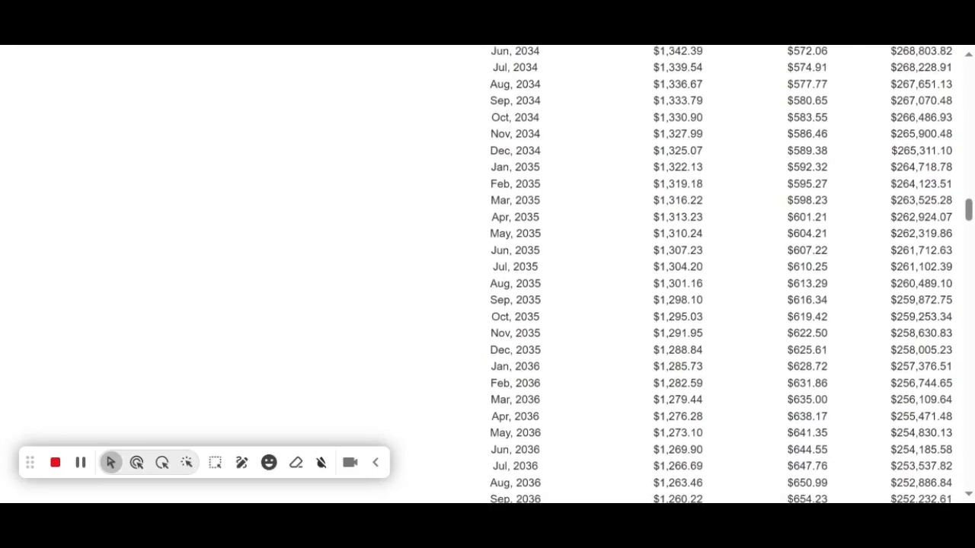
scroll(down, 3)
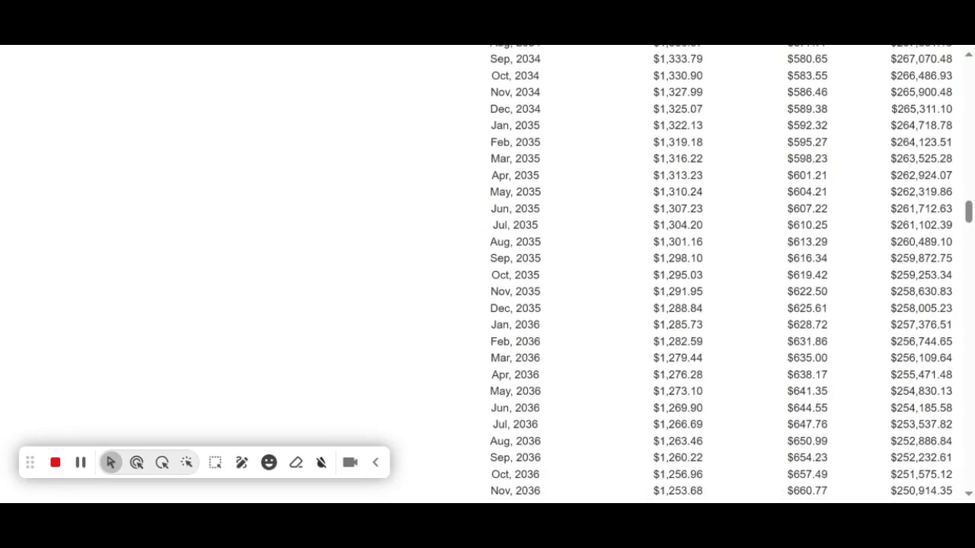
scroll(down, 3)
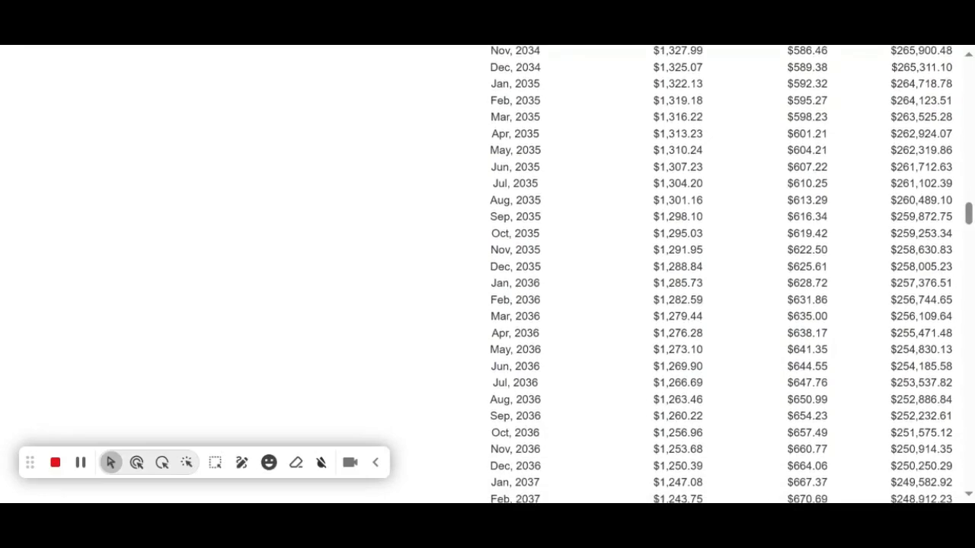
scroll(down, 3)
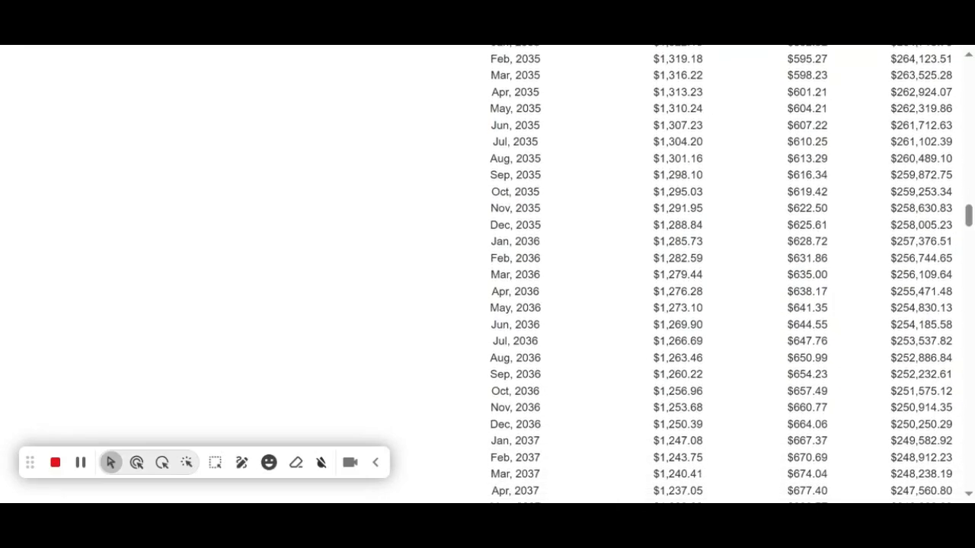
scroll(down, 3)
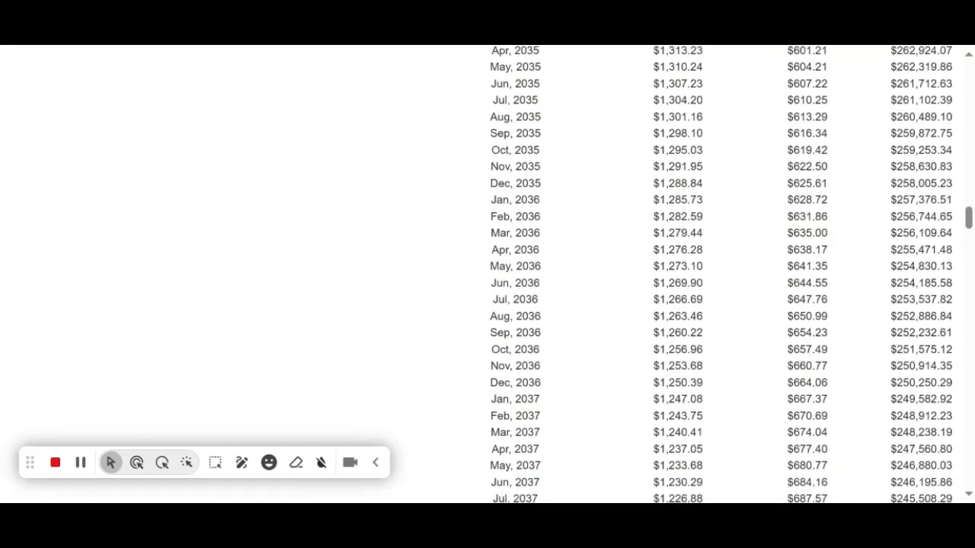
scroll(down, 3)
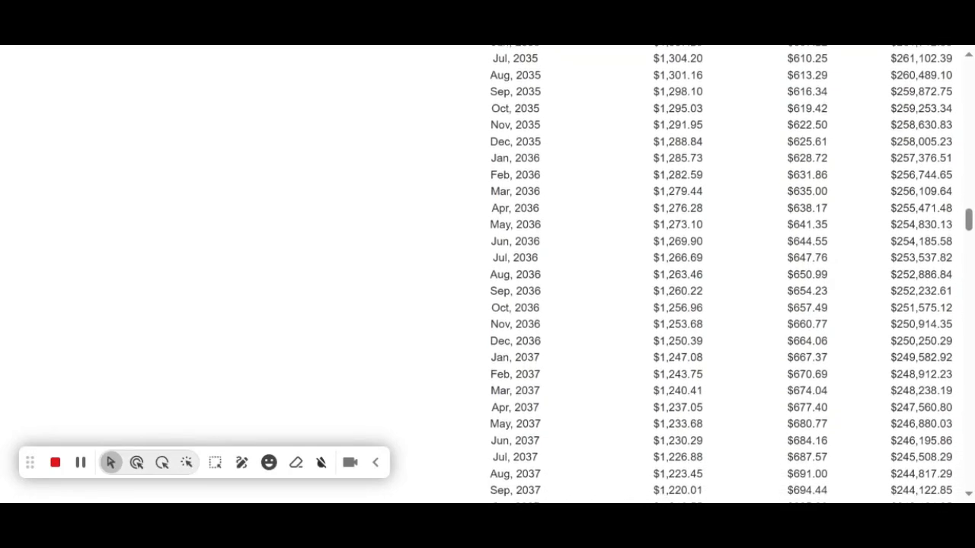
scroll(down, 3)
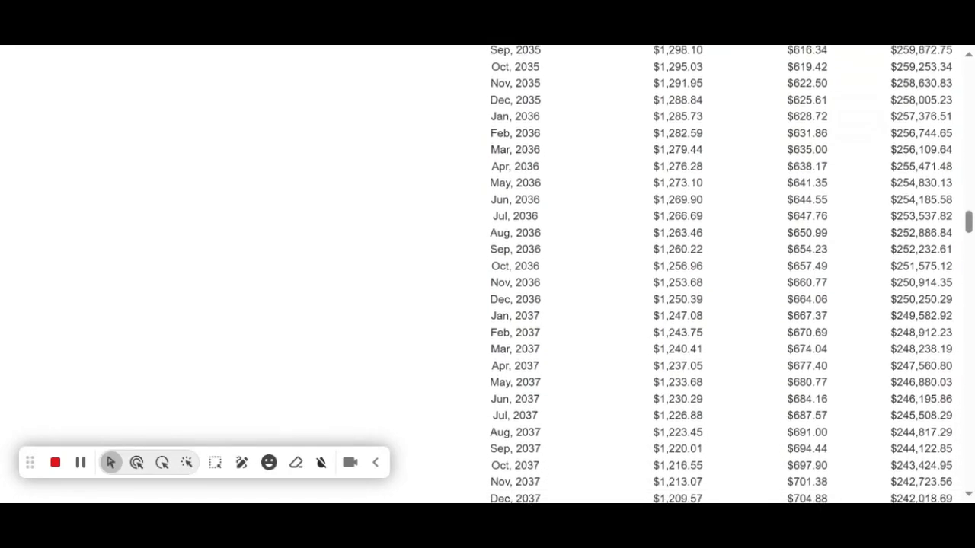
scroll(down, 3)
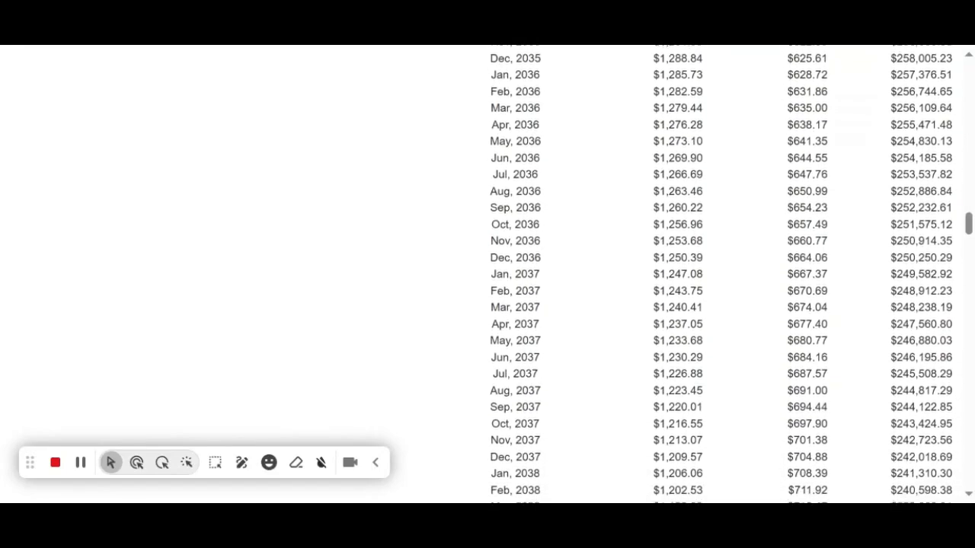
scroll(down, 3)
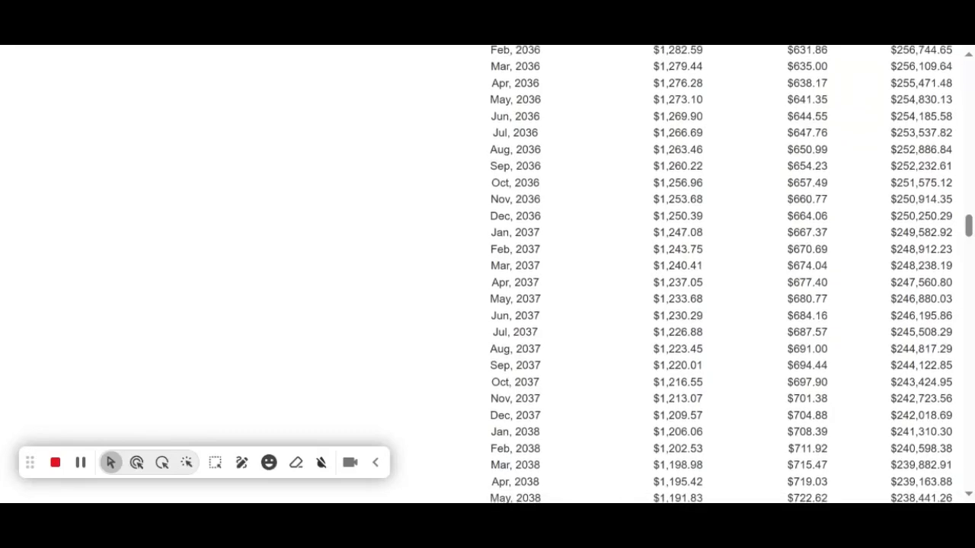
scroll(down, 3)
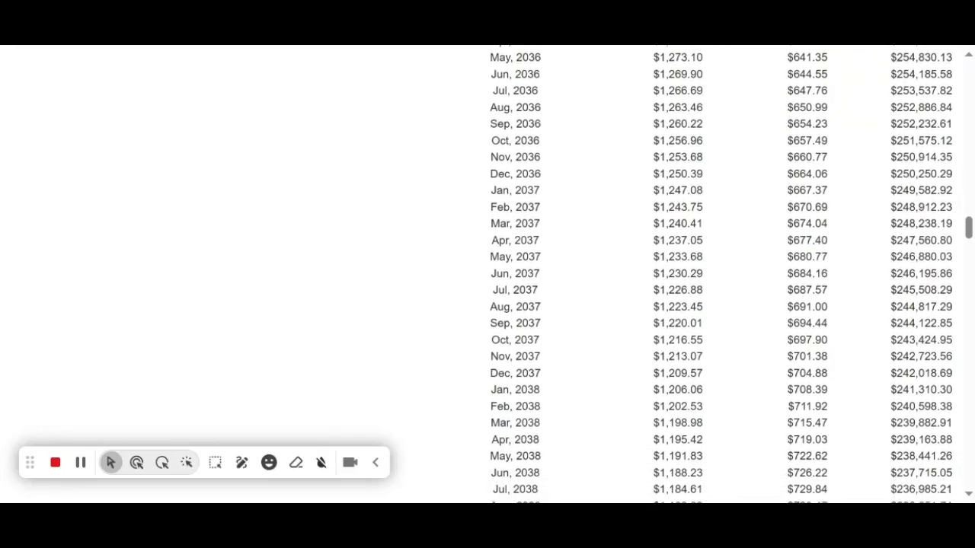
scroll(down, 3)
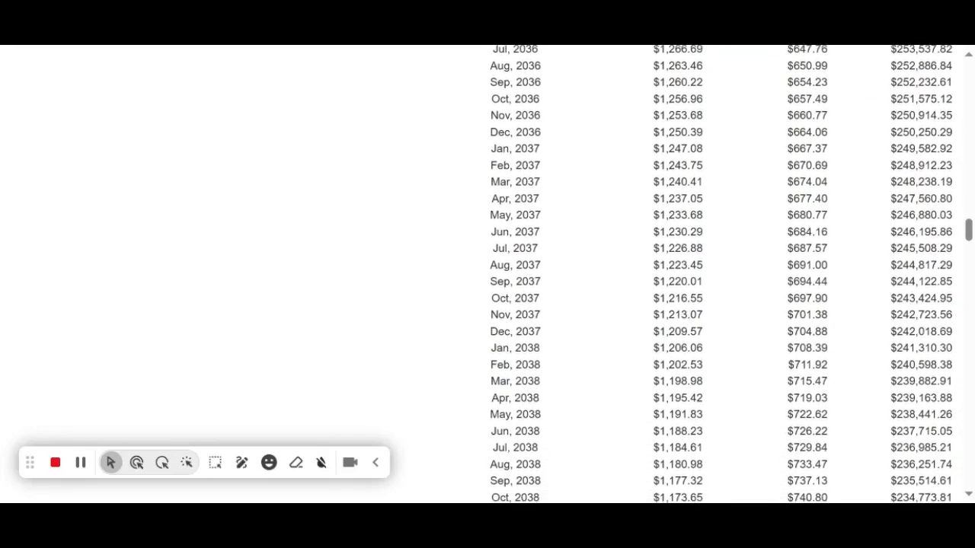
scroll(down, 3)
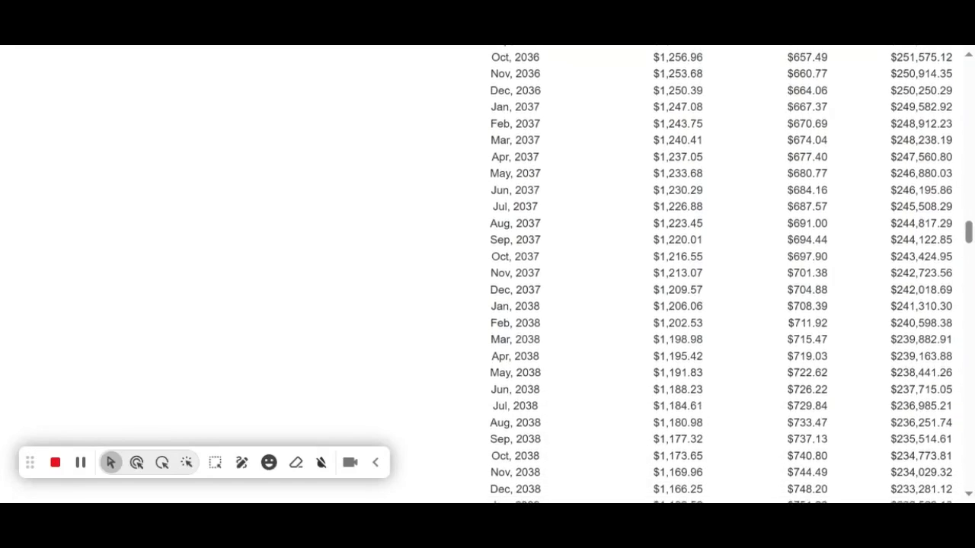
scroll(down, 3)
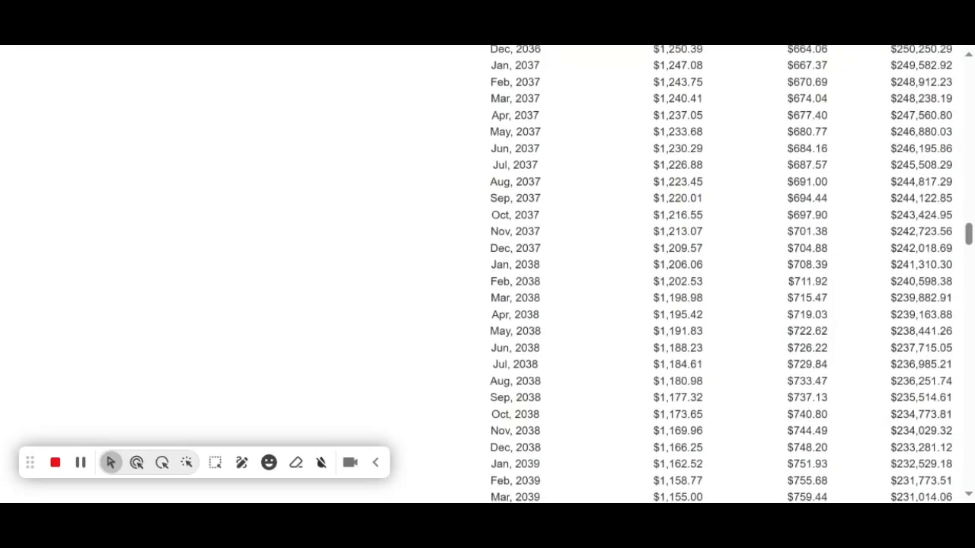
scroll(down, 3)
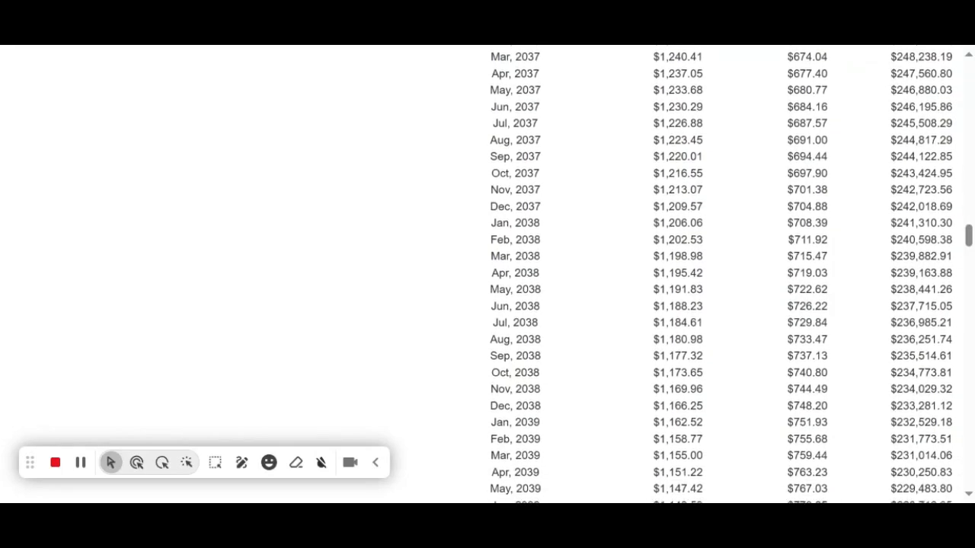
scroll(down, 3)
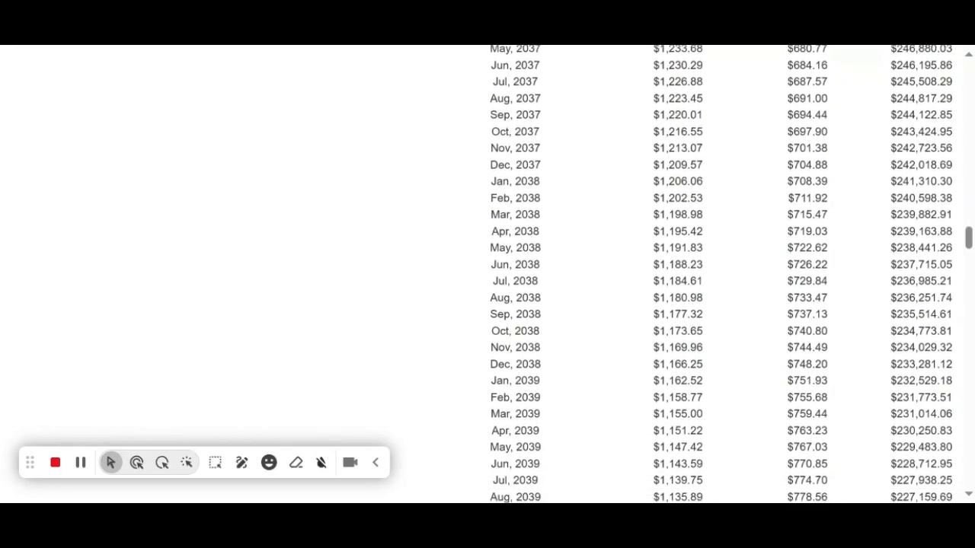
scroll(down, 3)
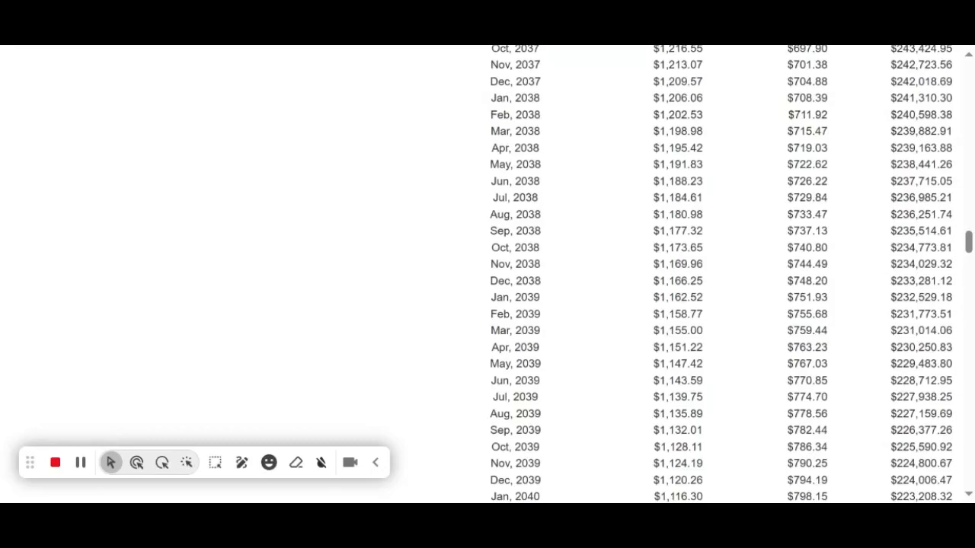
scroll(down, 3)
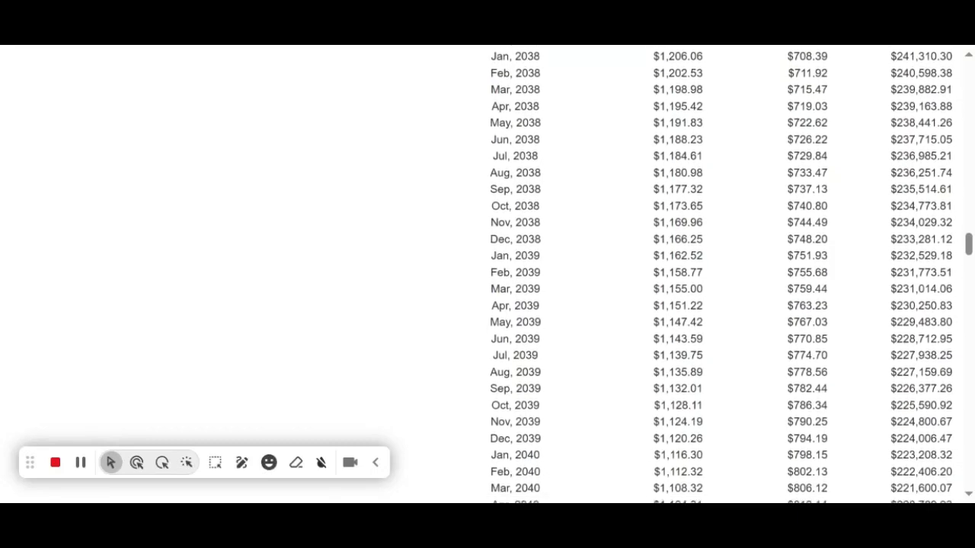
scroll(down, 3)
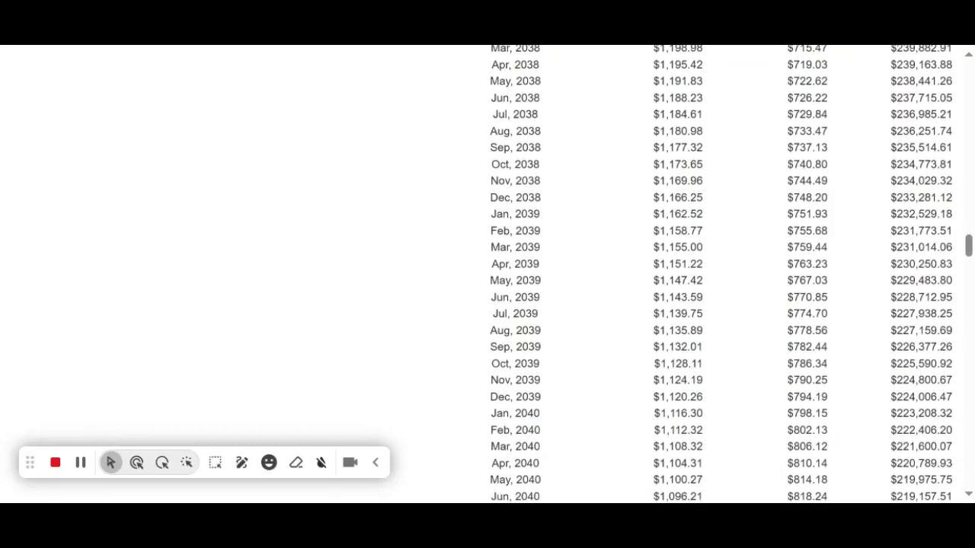
scroll(down, 3)
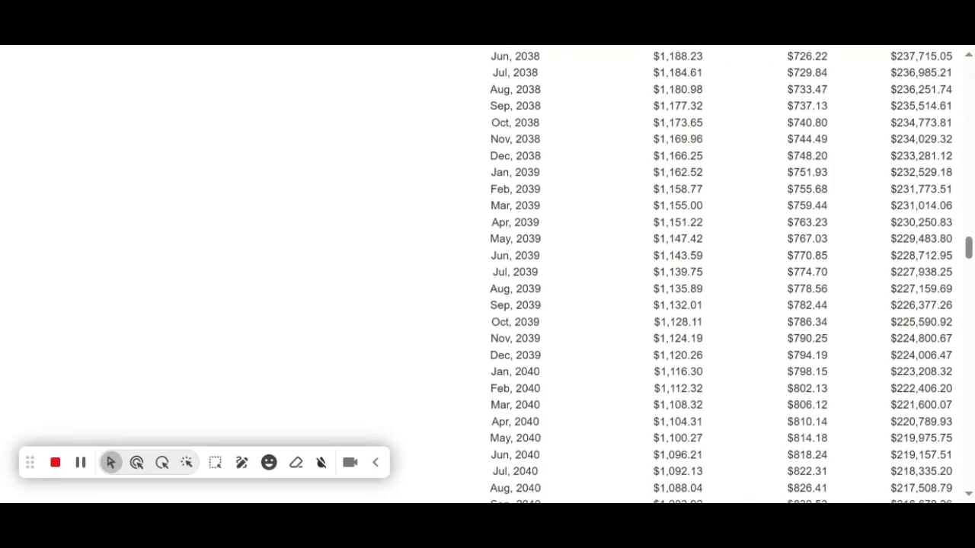
scroll(down, 3)
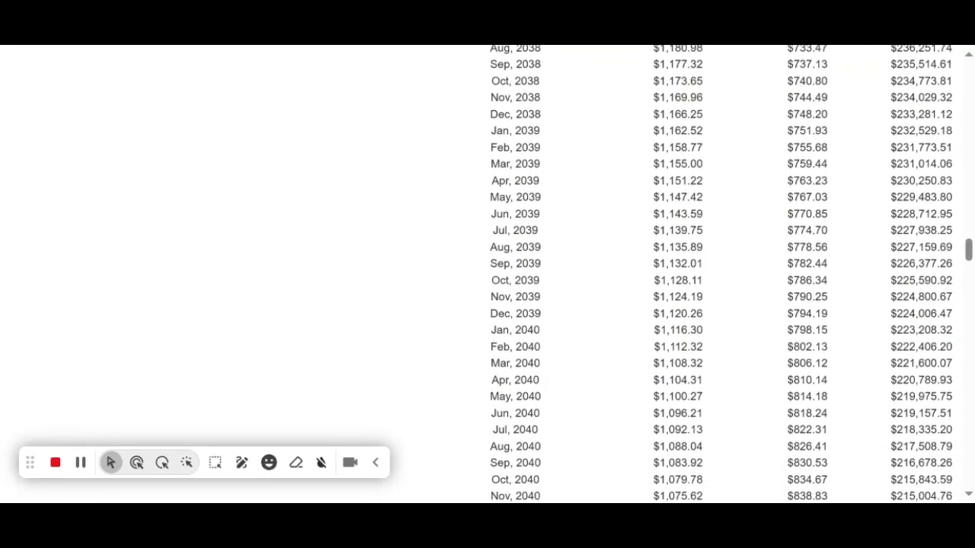
scroll(down, 3)
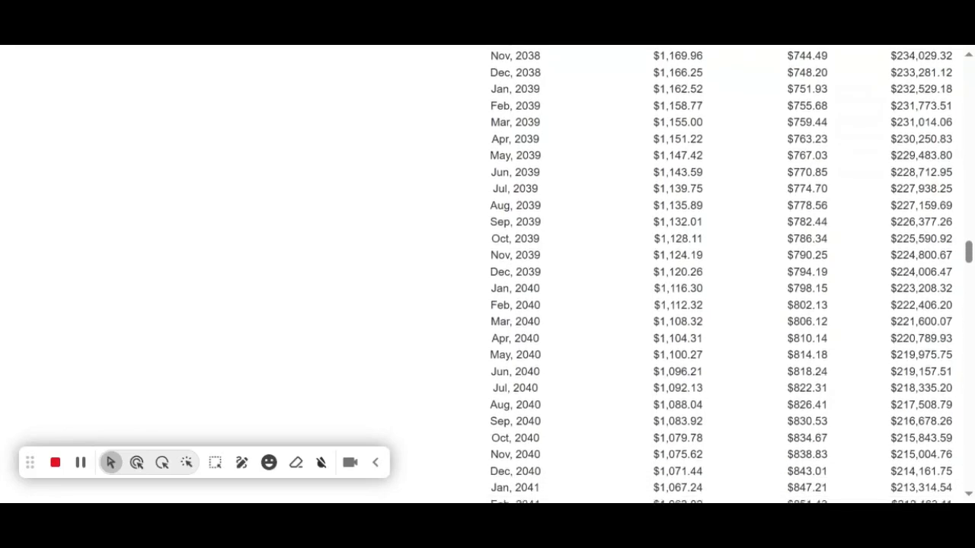
scroll(down, 3)
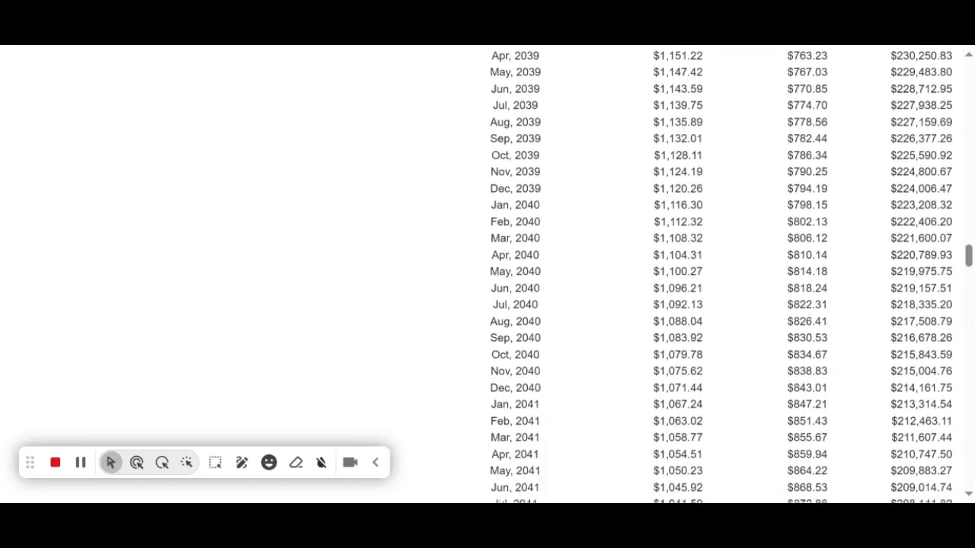
scroll(down, 3)
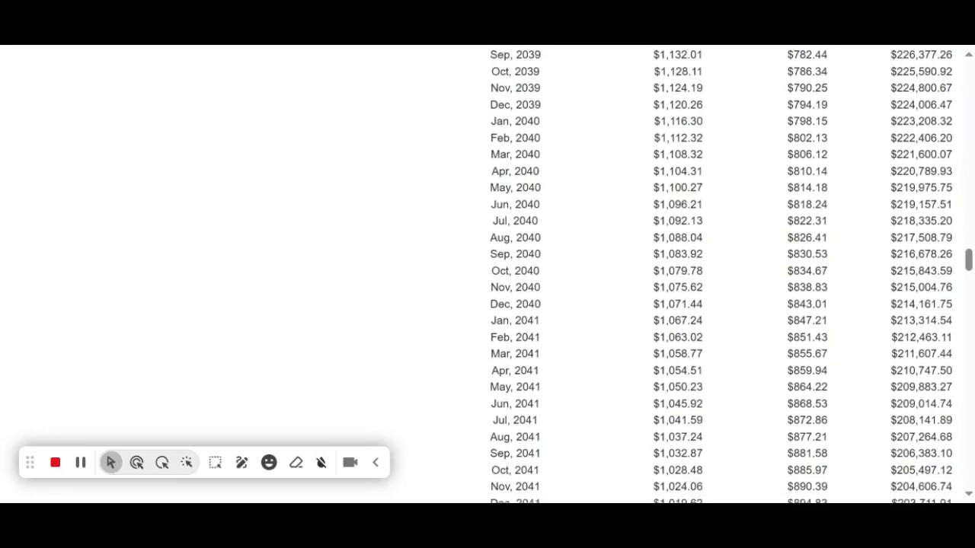
scroll(down, 3)
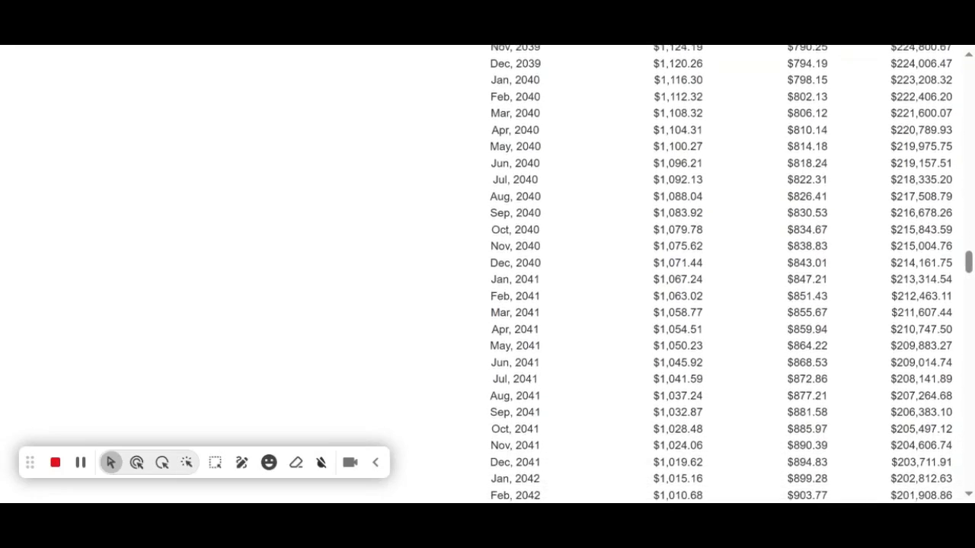
scroll(down, 3)
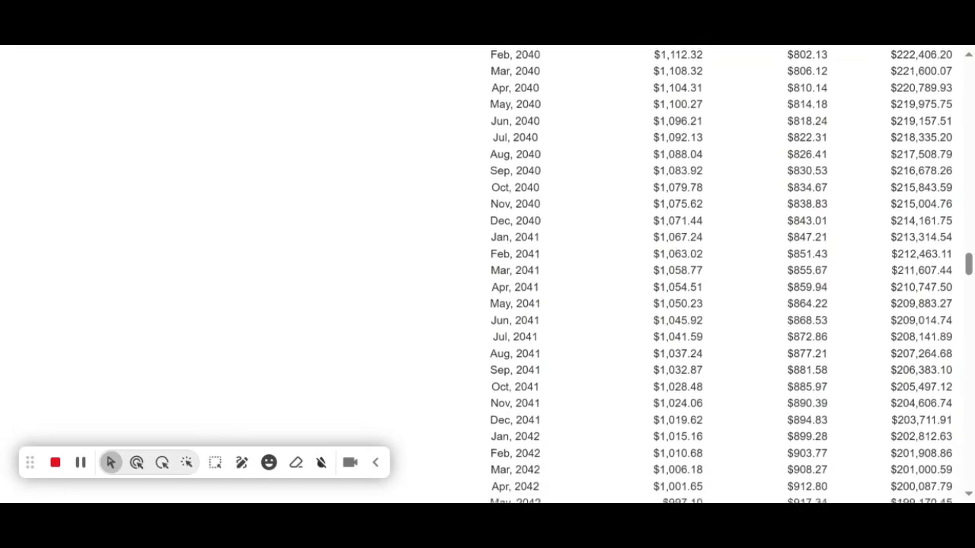
scroll(down, 3)
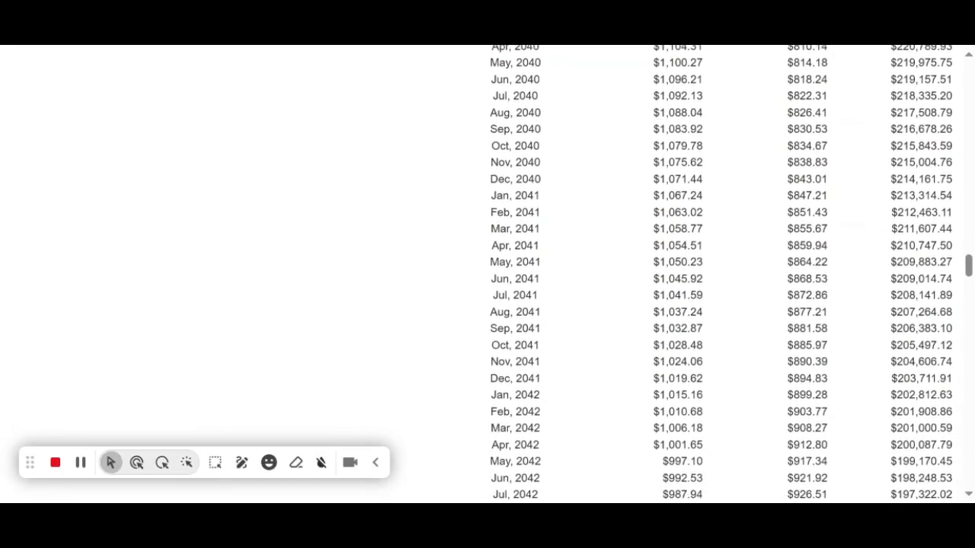
scroll(down, 3)
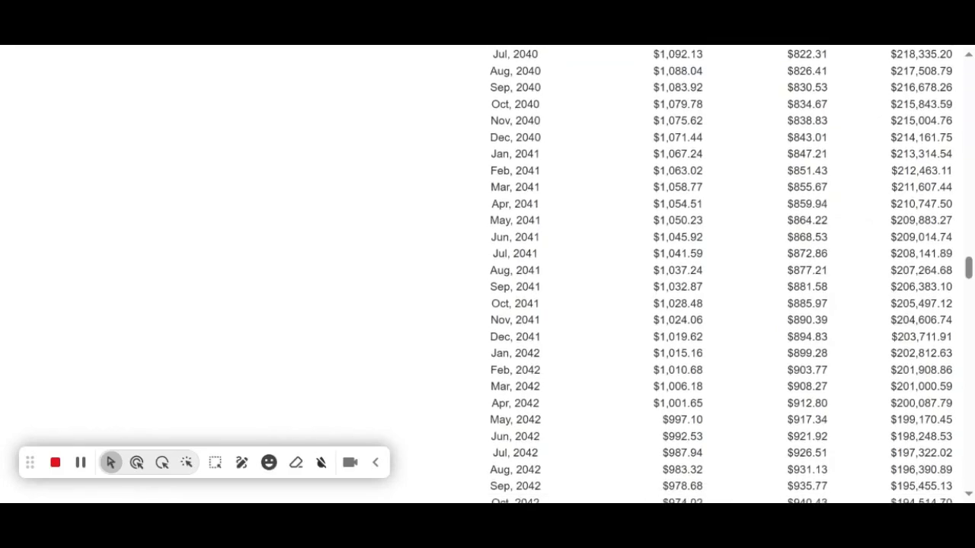
scroll(down, 3)
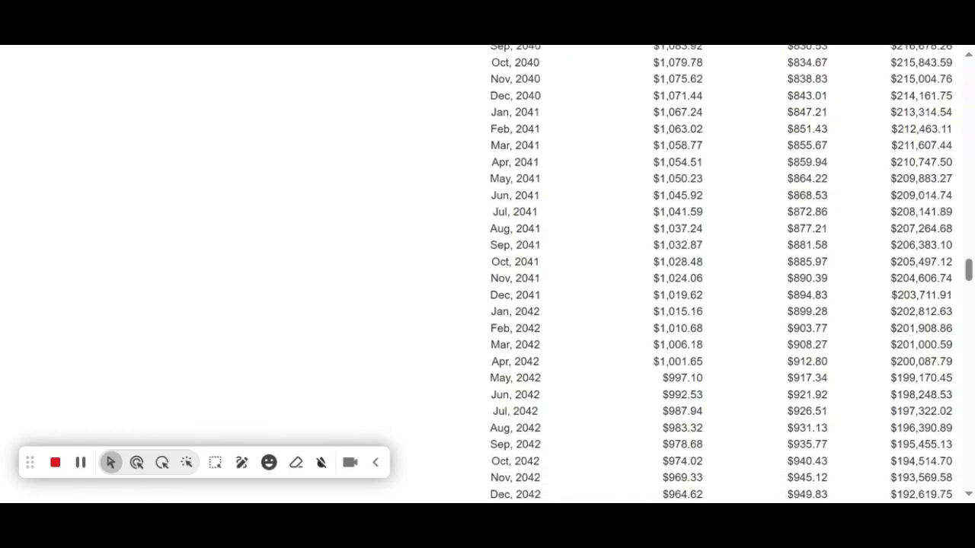
scroll(down, 3)
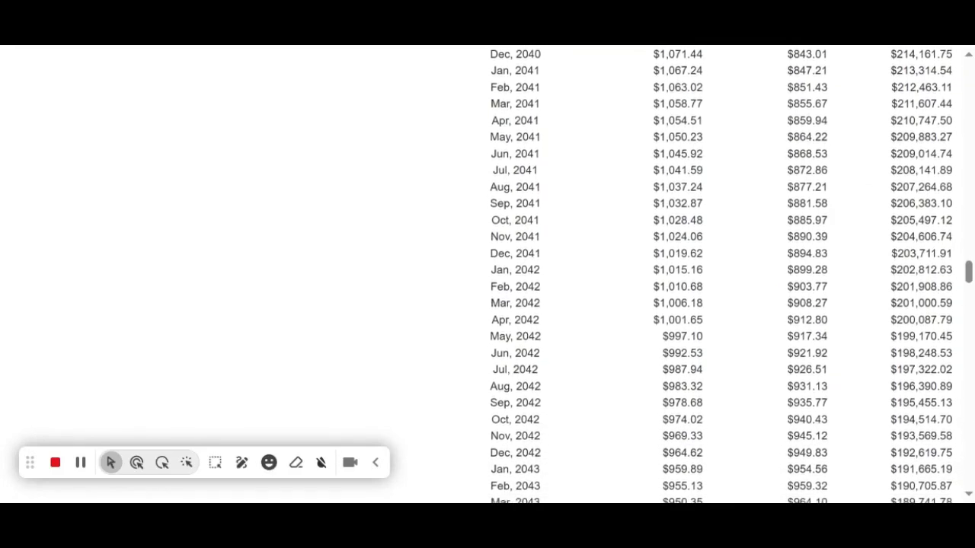
scroll(down, 3)
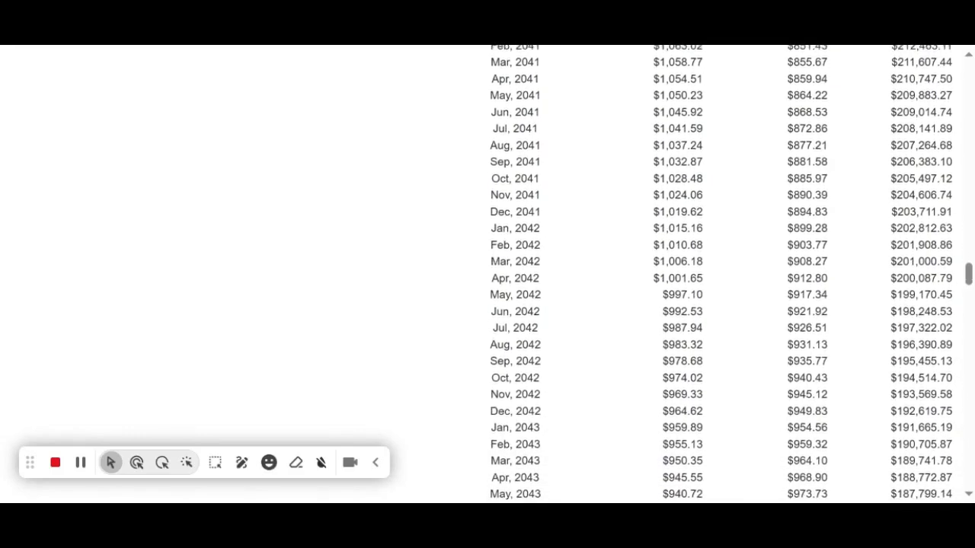
scroll(down, 3)
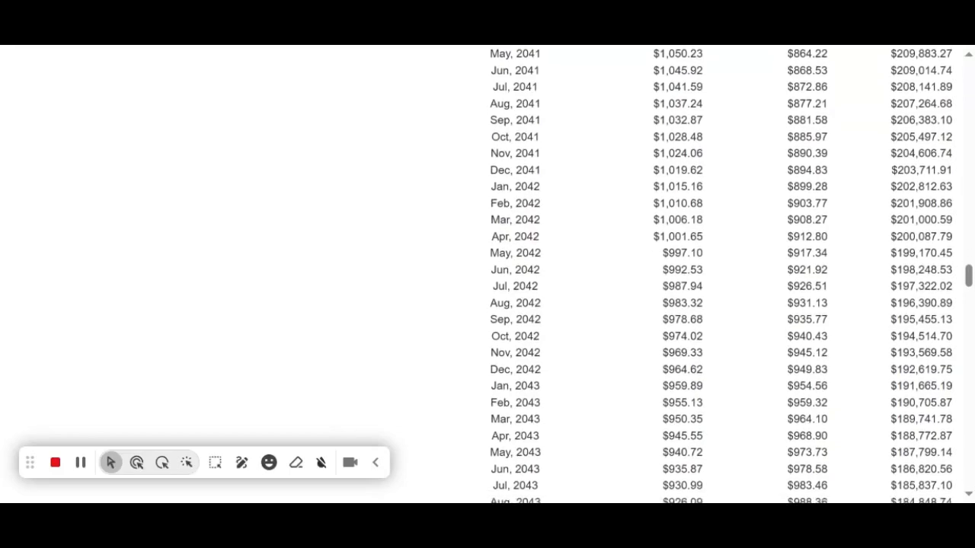
scroll(down, 3)
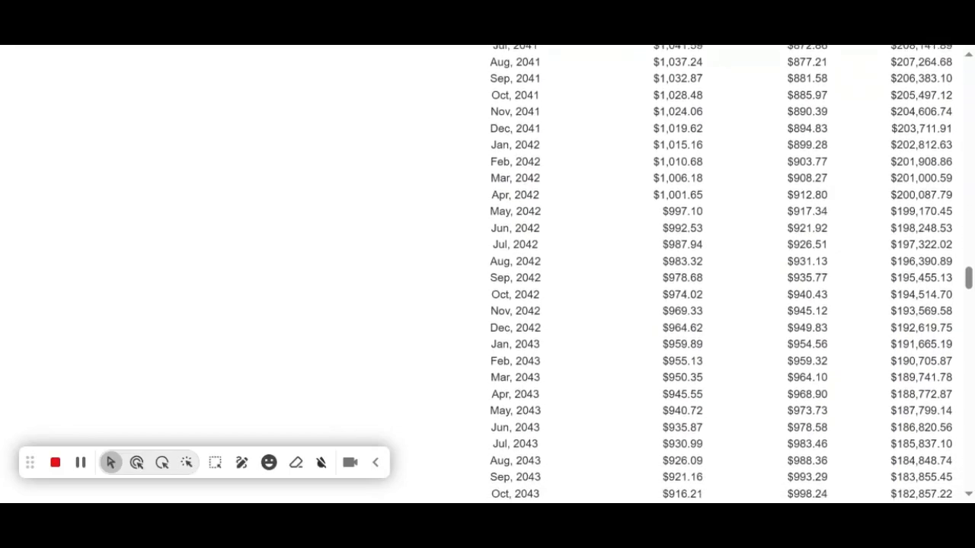
scroll(down, 3)
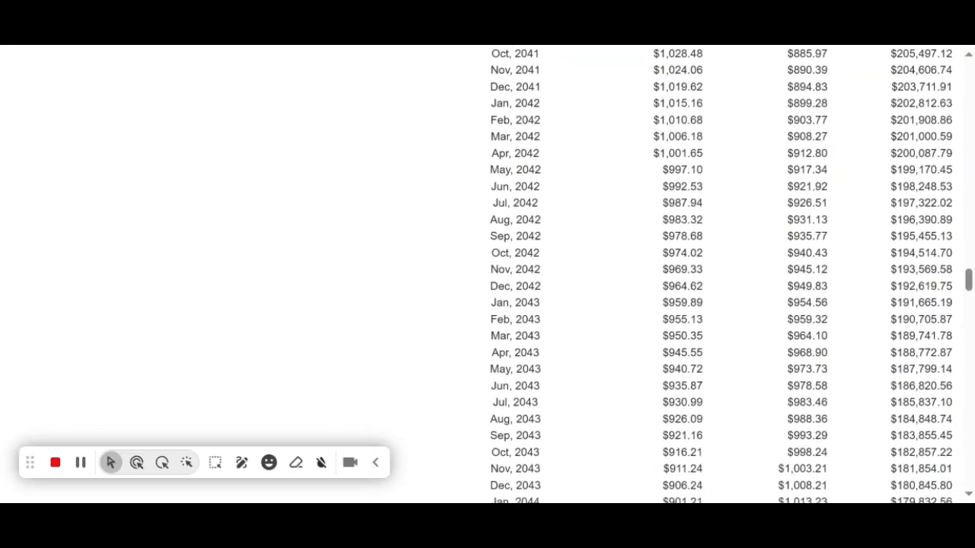
scroll(down, 3)
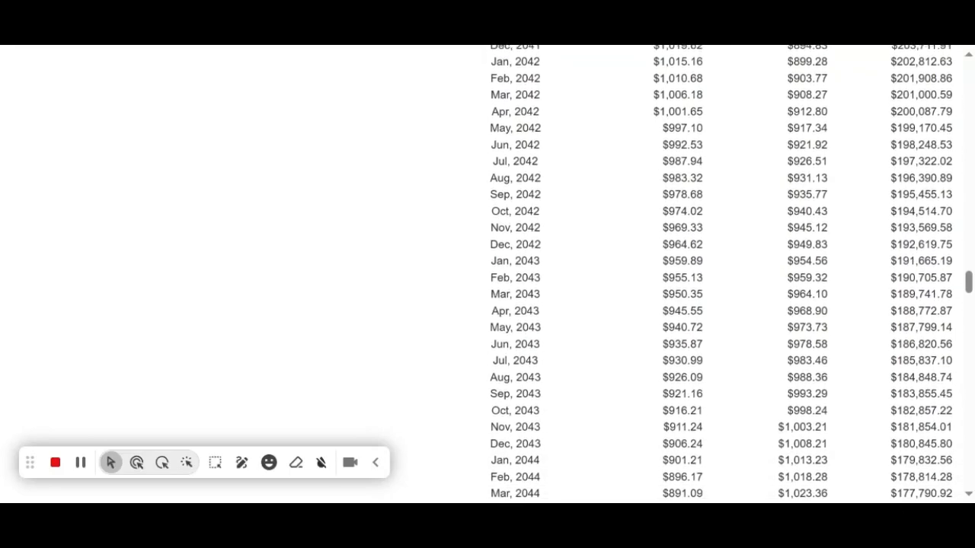
scroll(down, 3)
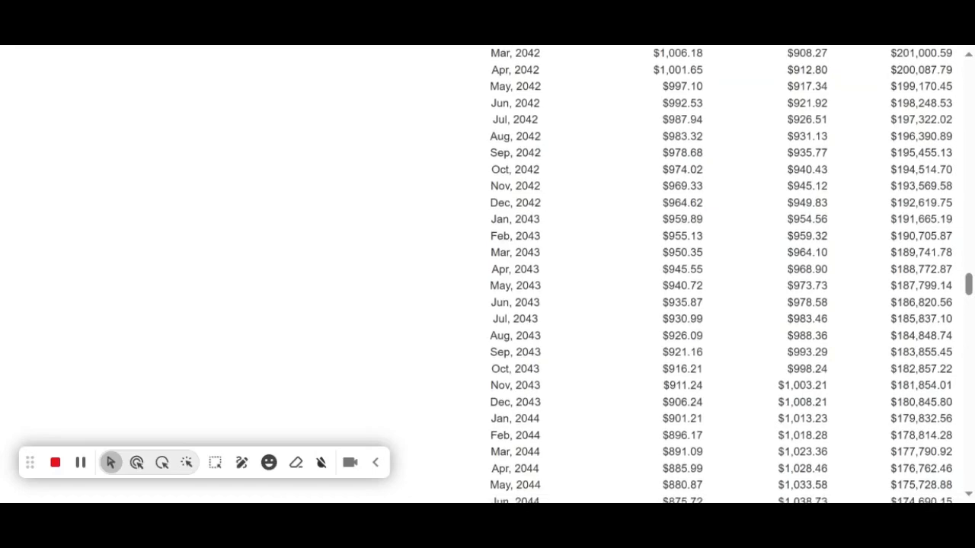